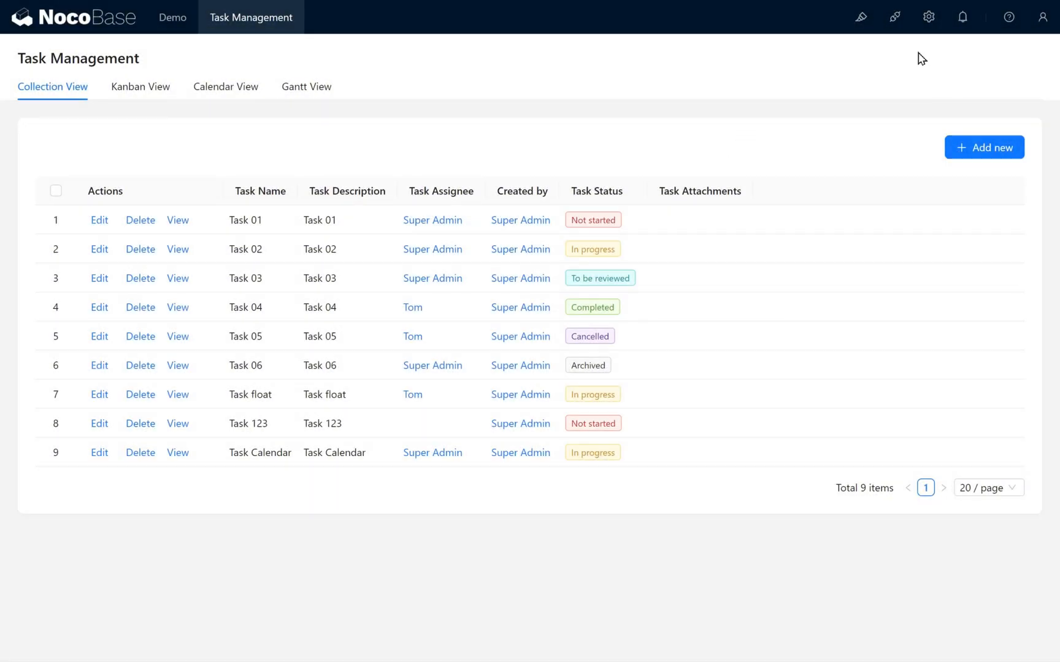
Open the Partner role's permissions in Users & Permissions and configure the Main data source
{"action": "left_click", "coordinate": [928, 16]}
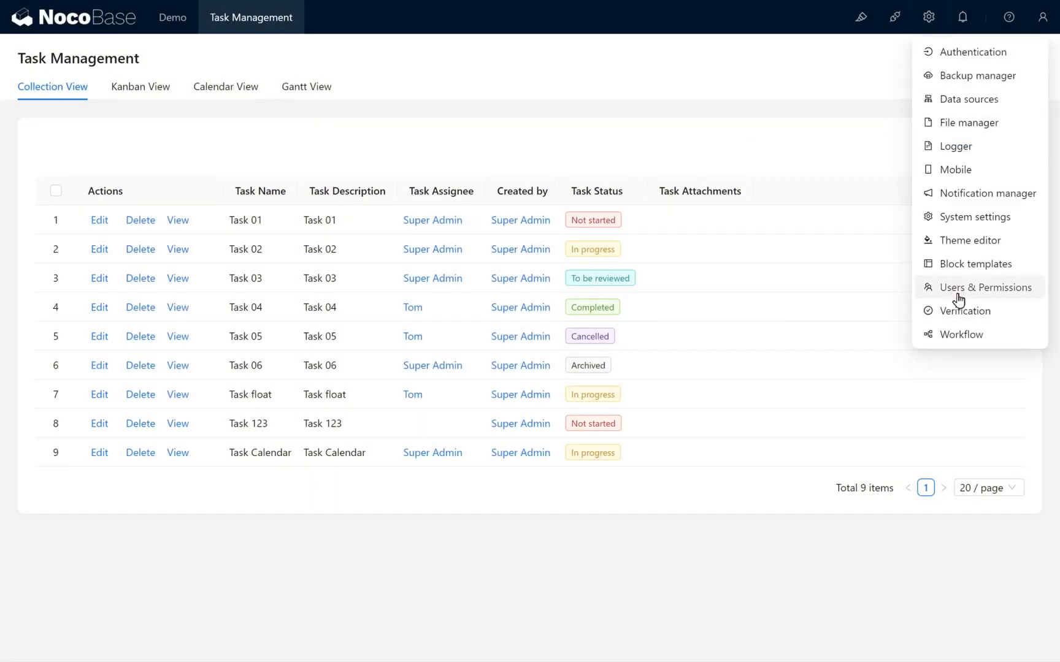
{"action": "left_click", "coordinate": [983, 287]}
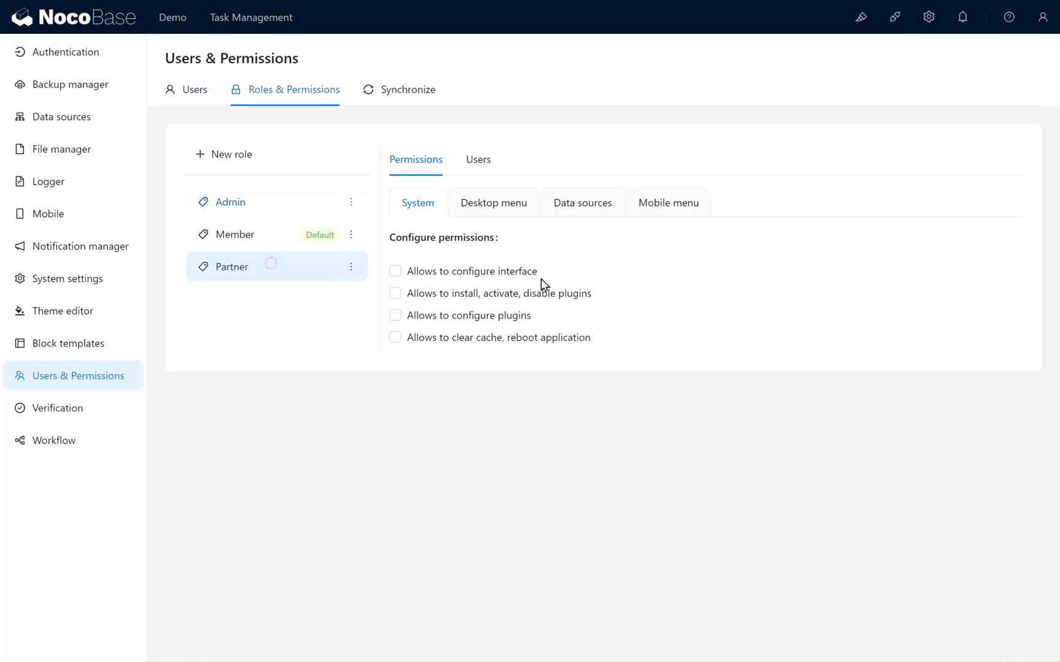
{"action": "left_click", "coordinate": [582, 203]}
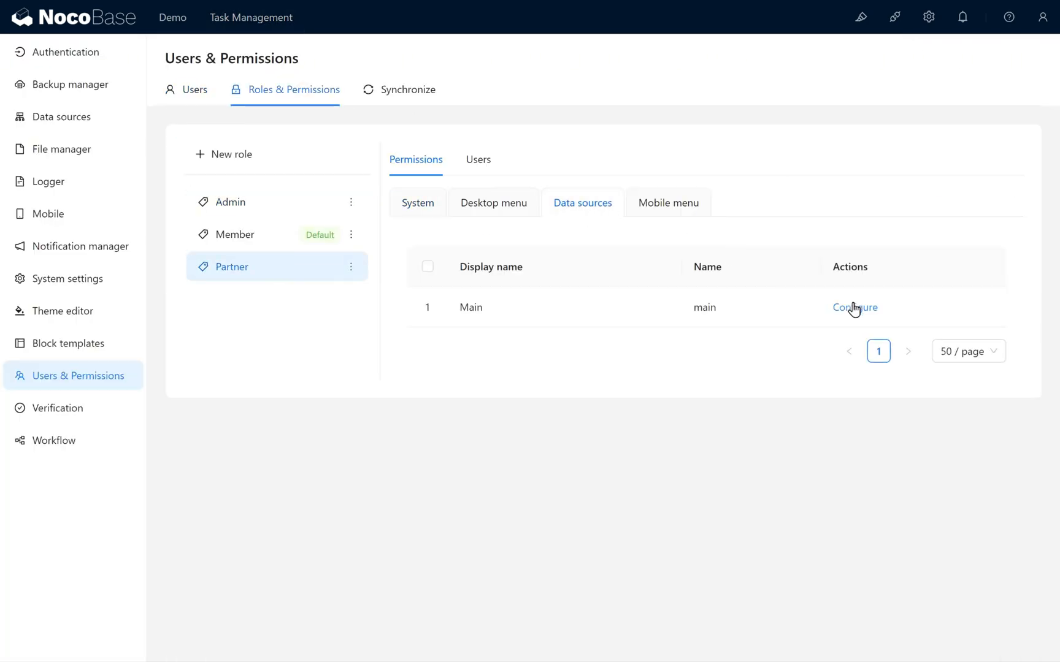
{"action": "left_click", "coordinate": [853, 307]}
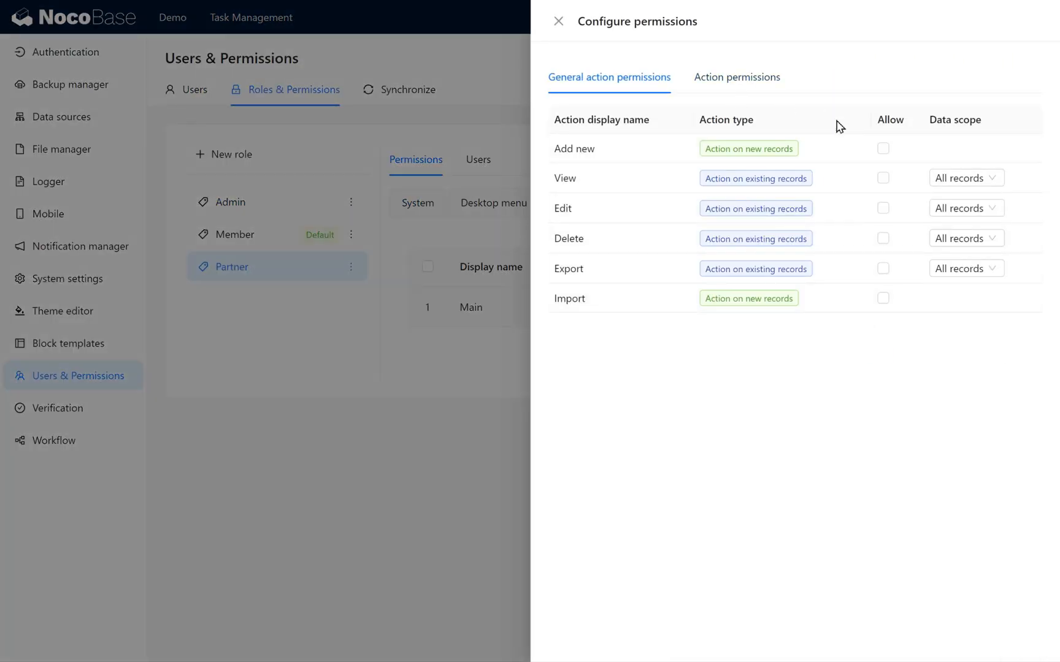
Give the collection individual Partner permissions allowing Add new and View
{"action": "left_click", "coordinate": [736, 76]}
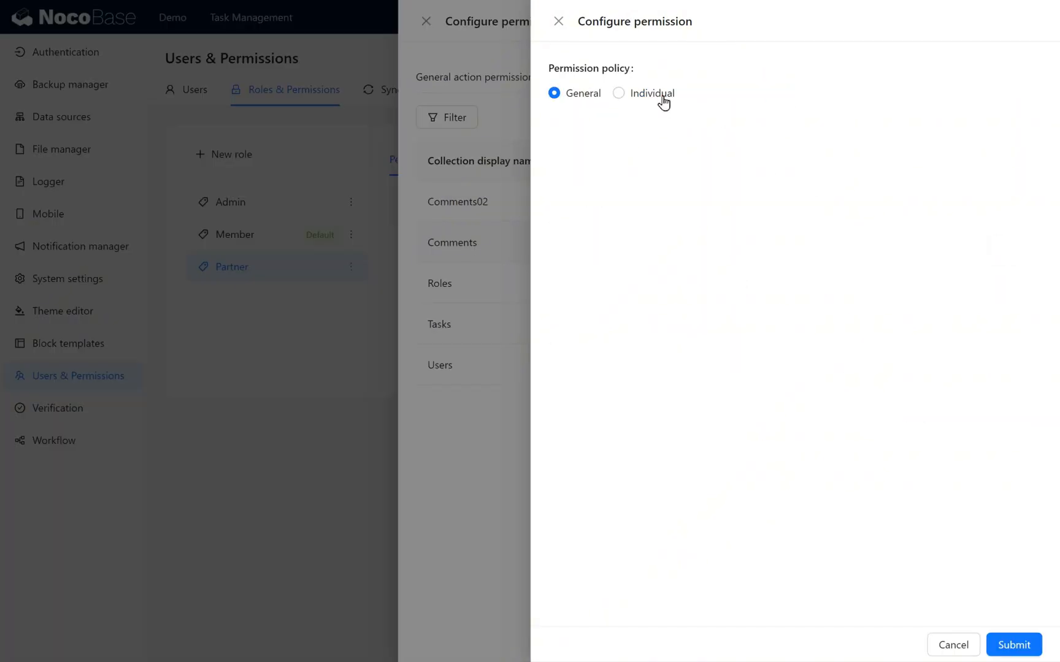
{"action": "left_click", "coordinate": [618, 92]}
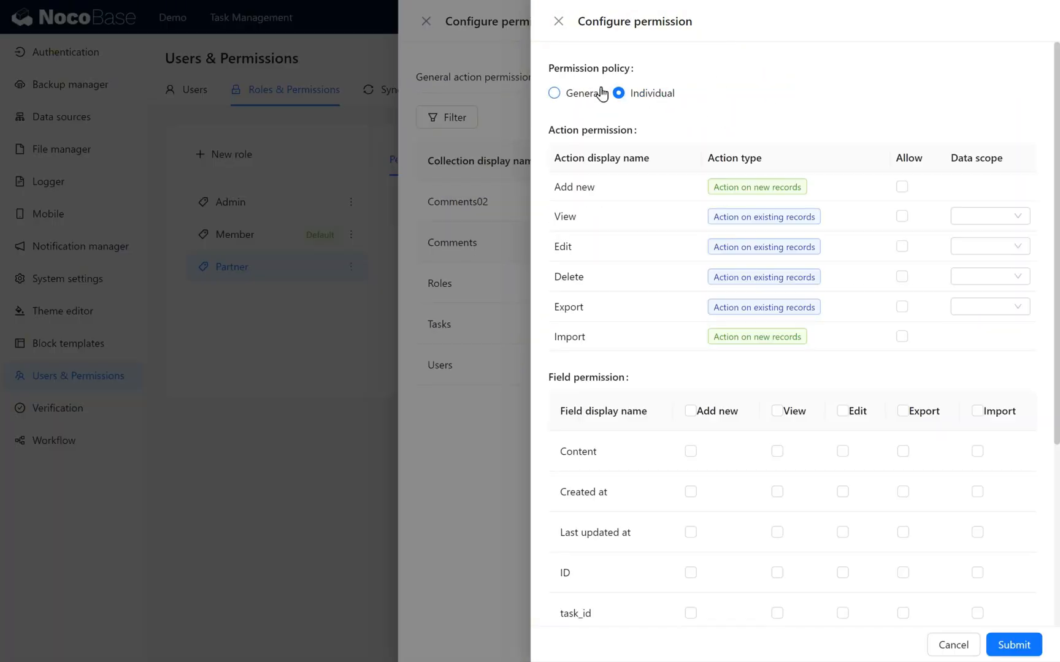
{"action": "left_click", "coordinate": [901, 187]}
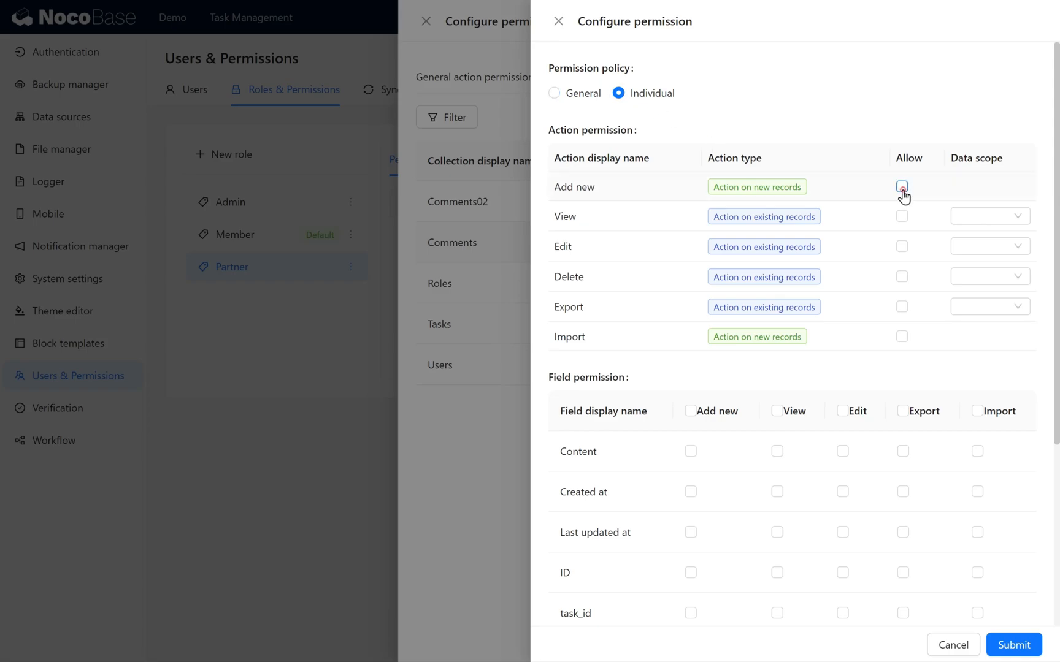
{"action": "left_click", "coordinate": [901, 216]}
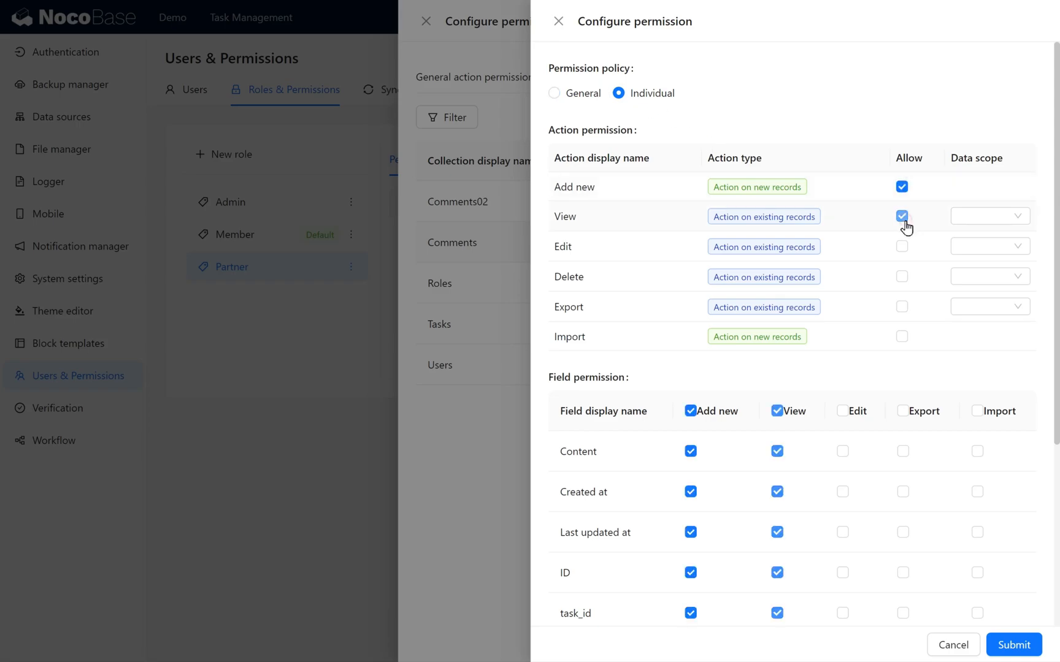
{"action": "left_click", "coordinate": [989, 215]}
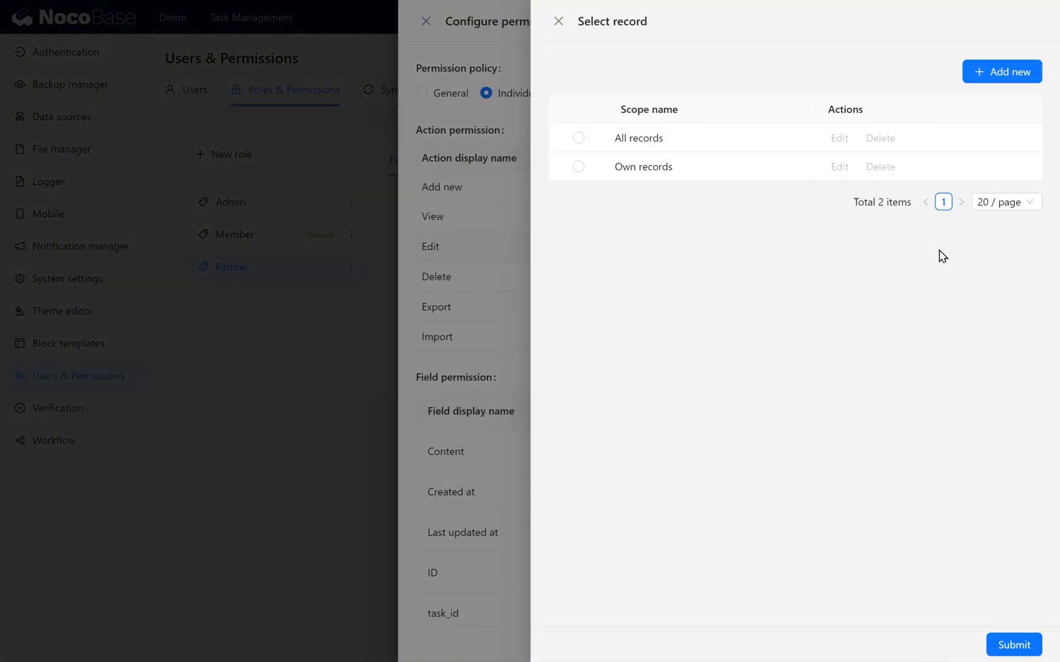
Limit Edit and Delete scope to own records and submit the permissions
{"action": "left_click", "coordinate": [579, 167]}
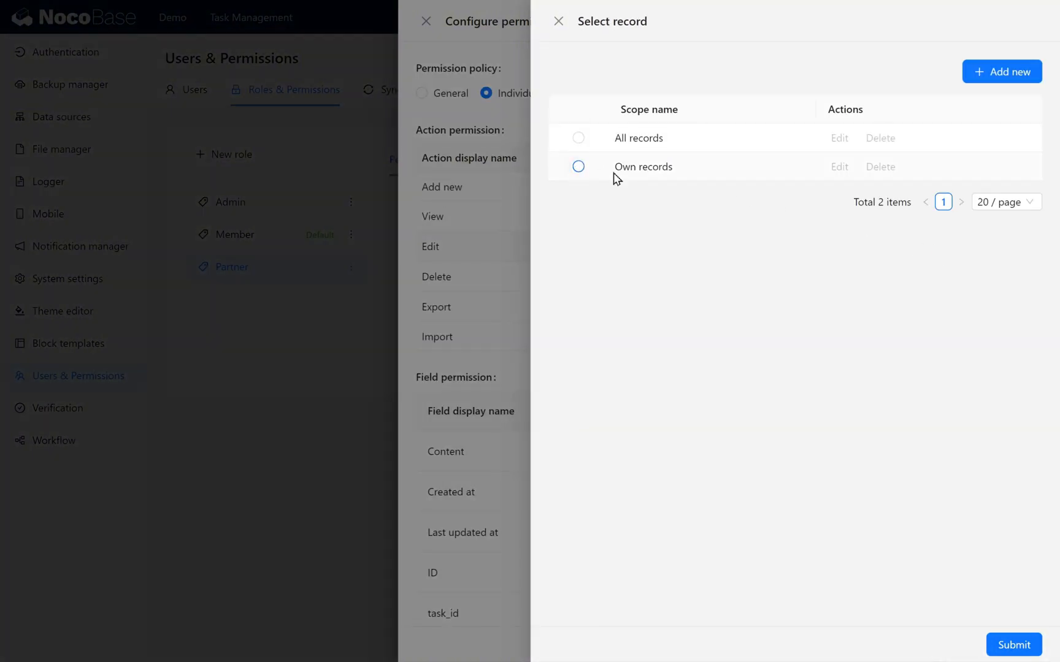
{"action": "left_click", "coordinate": [579, 167]}
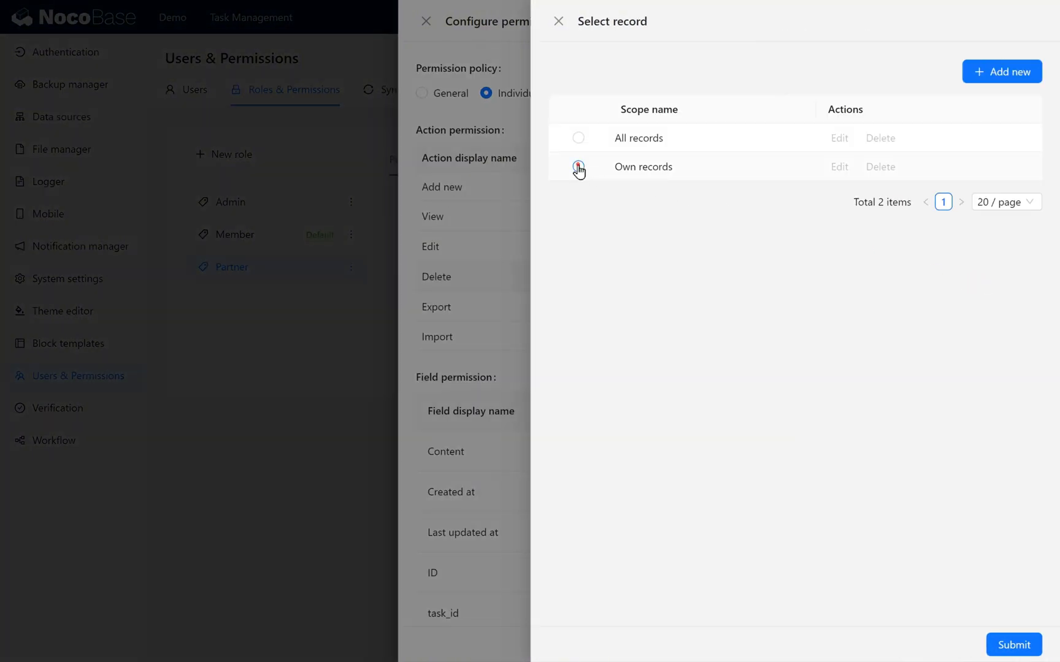
{"action": "left_click", "coordinate": [579, 167]}
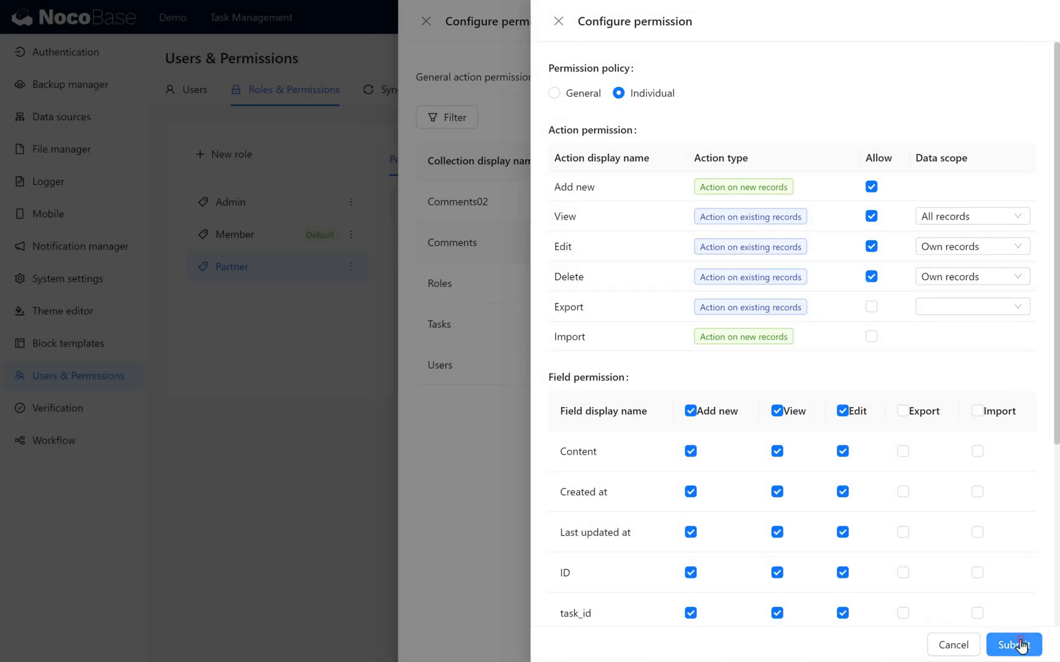
{"action": "left_click", "coordinate": [1011, 646]}
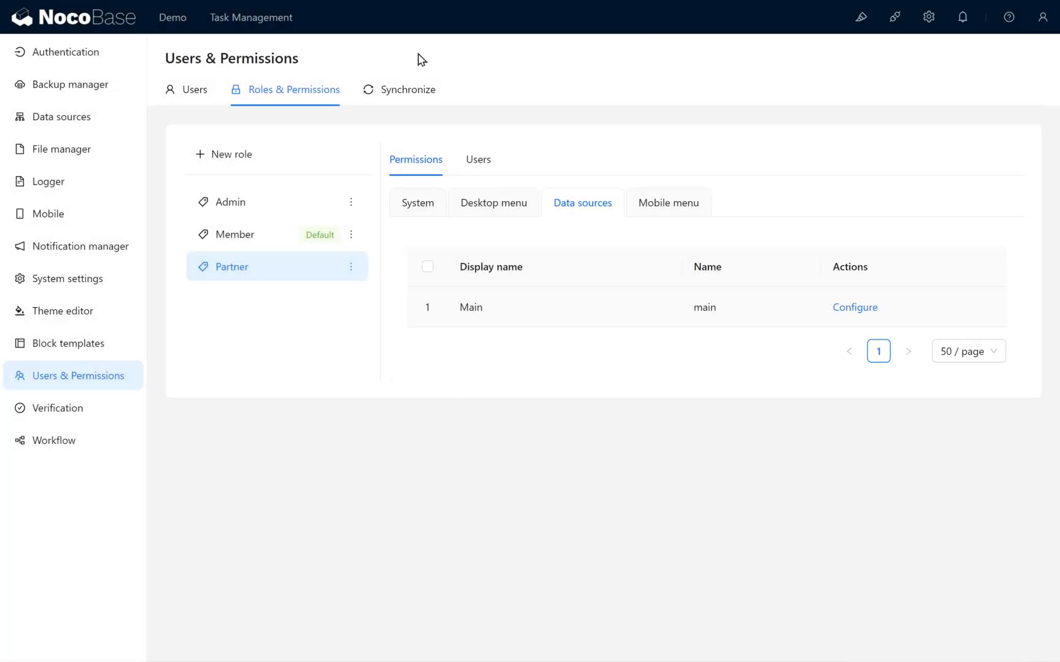
Switch to the Partner role and open Task Calendar for editing
{"action": "left_click", "coordinate": [250, 17]}
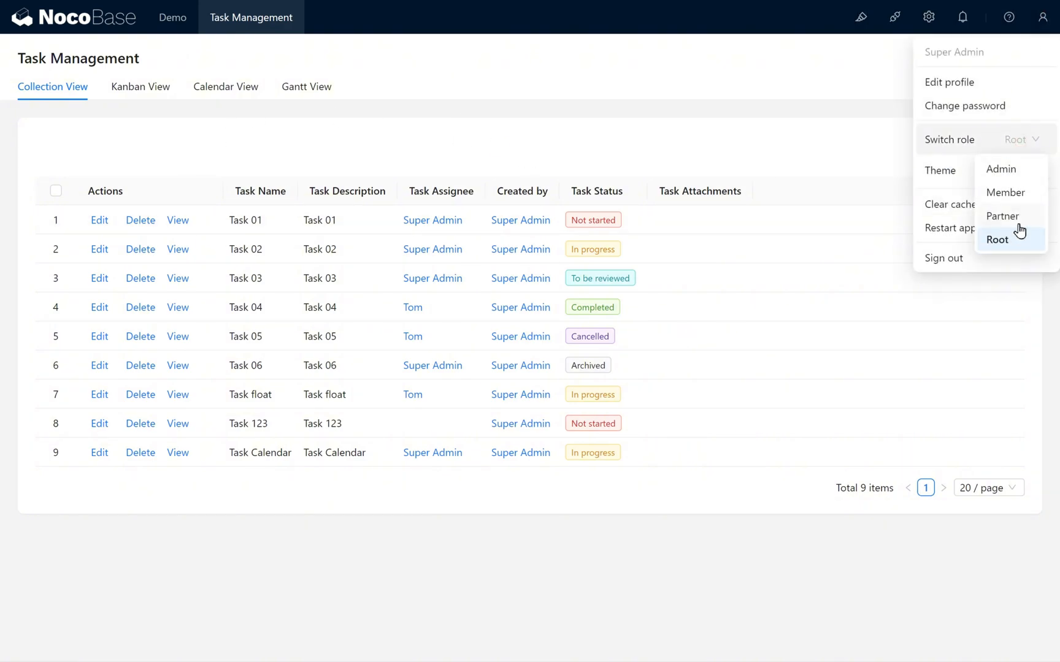
{"action": "left_click", "coordinate": [997, 239]}
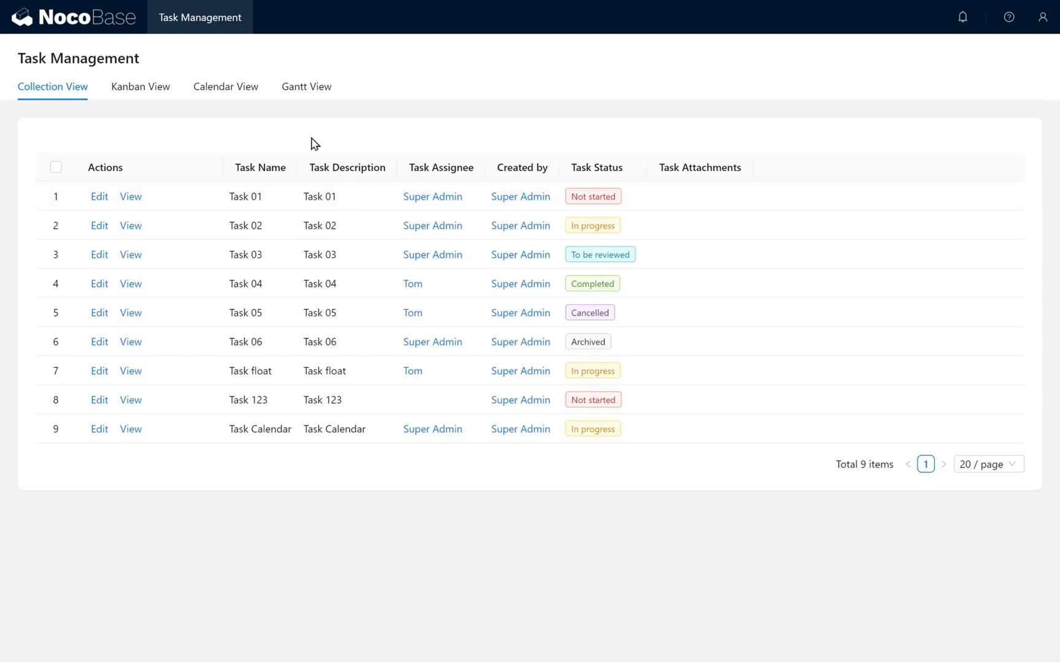
{"action": "left_click", "coordinate": [99, 196]}
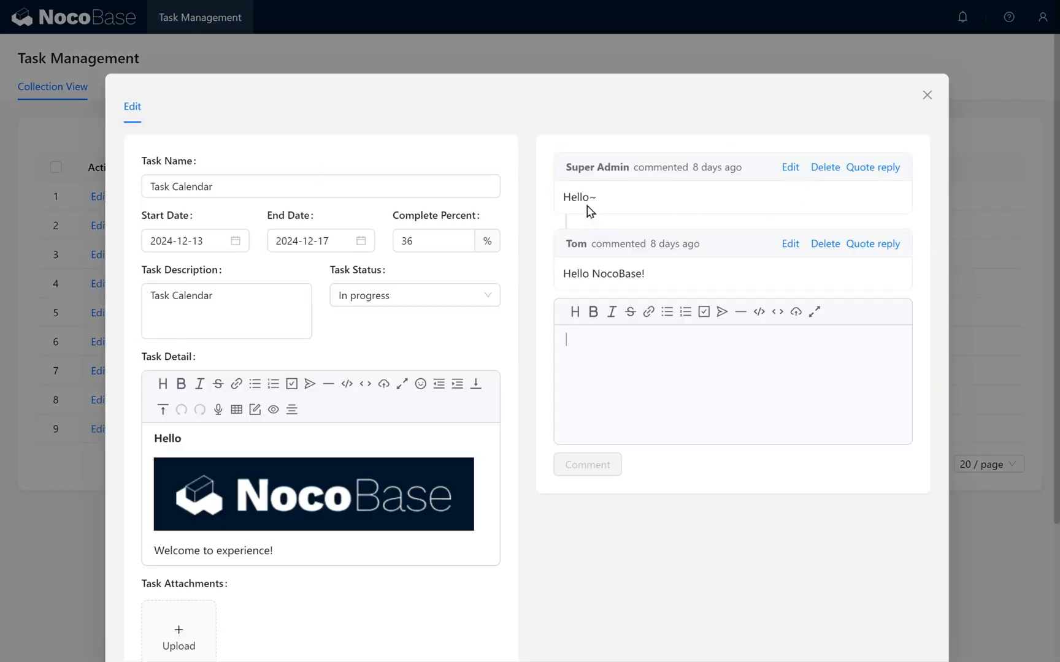
Update the Super Admin comment to Hello~123 and close the task window
{"action": "left_click", "coordinate": [789, 167]}
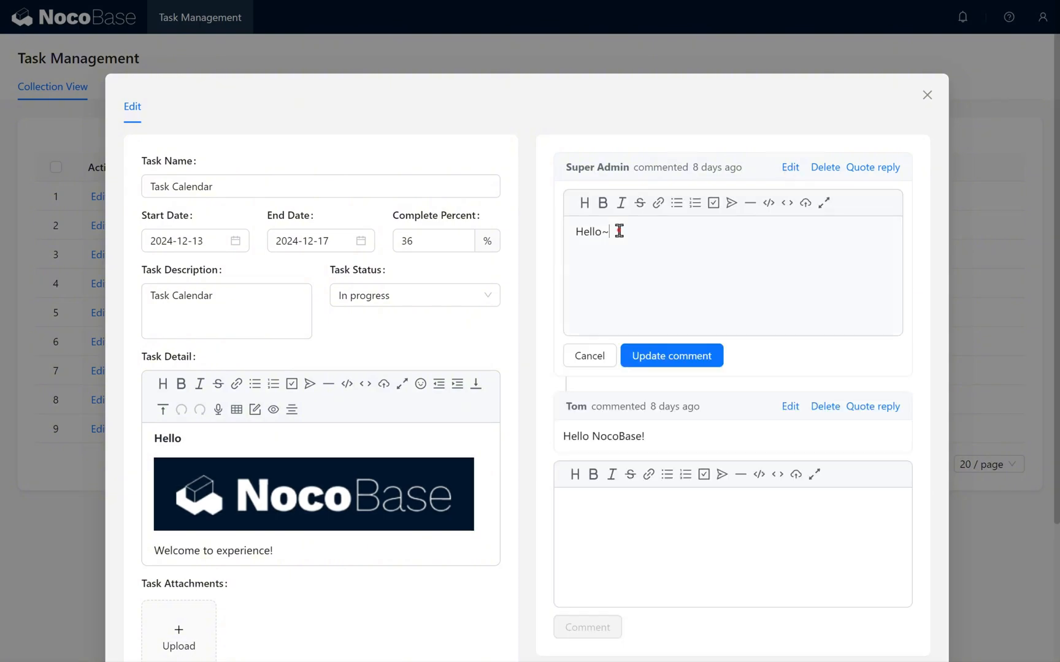
{"action": "left_click", "coordinate": [670, 355]}
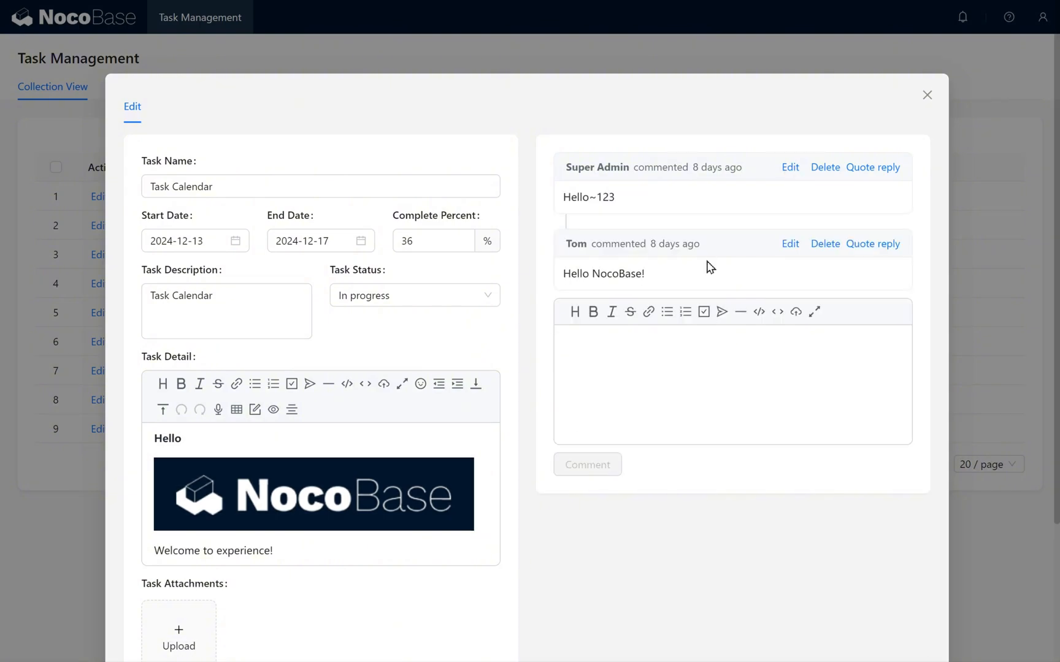
{"action": "left_click", "coordinate": [926, 95]}
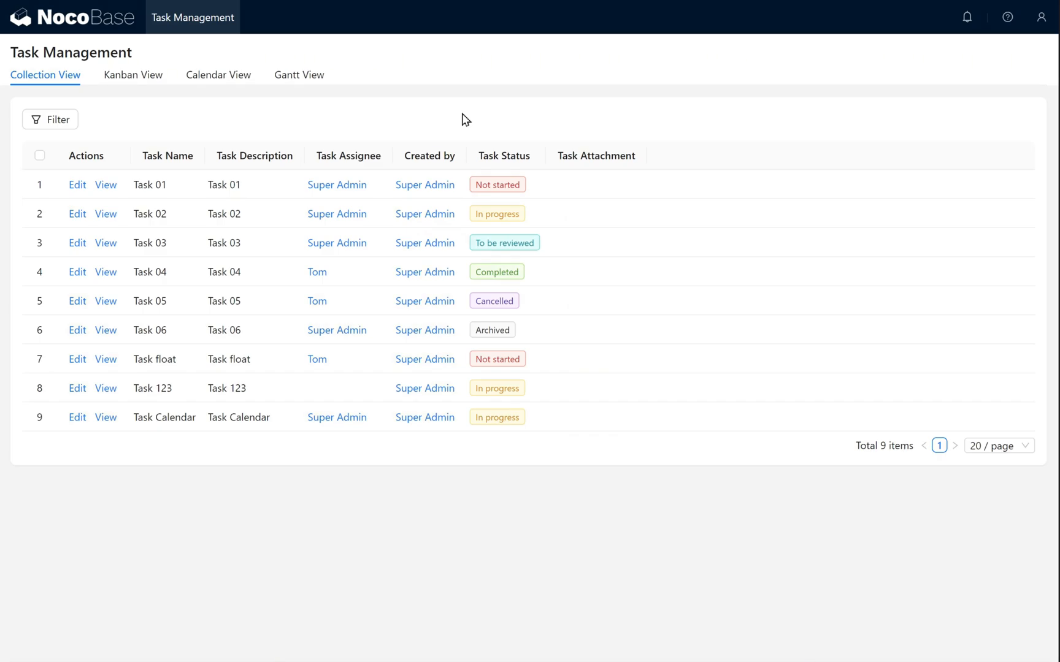
{"action": "mouse_move", "coordinate": [1042, 47]}
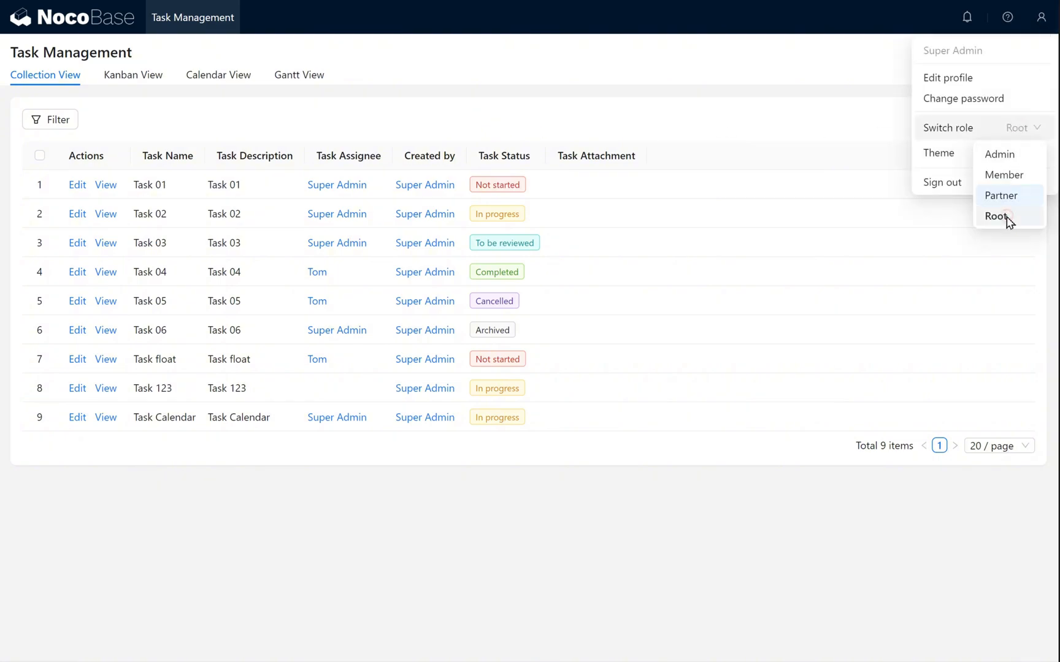
Switch back to the Root role from the user menu
{"action": "left_click", "coordinate": [997, 216]}
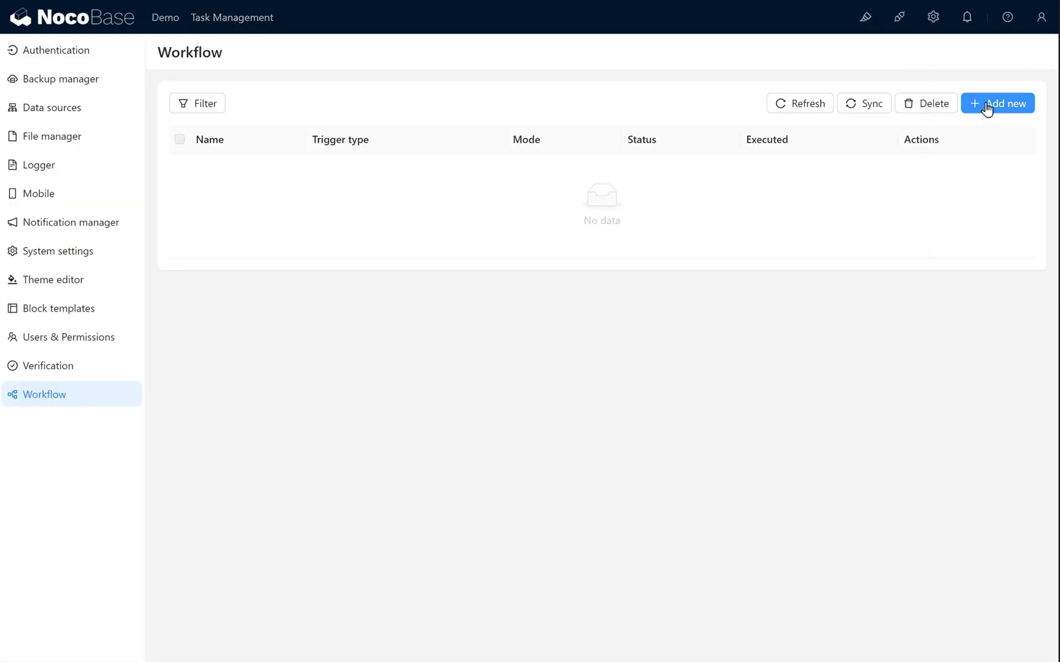
Add workflow 'Generate notification when change Assignee' with Collection event trigger and submit it
{"action": "type", "text": "G"}
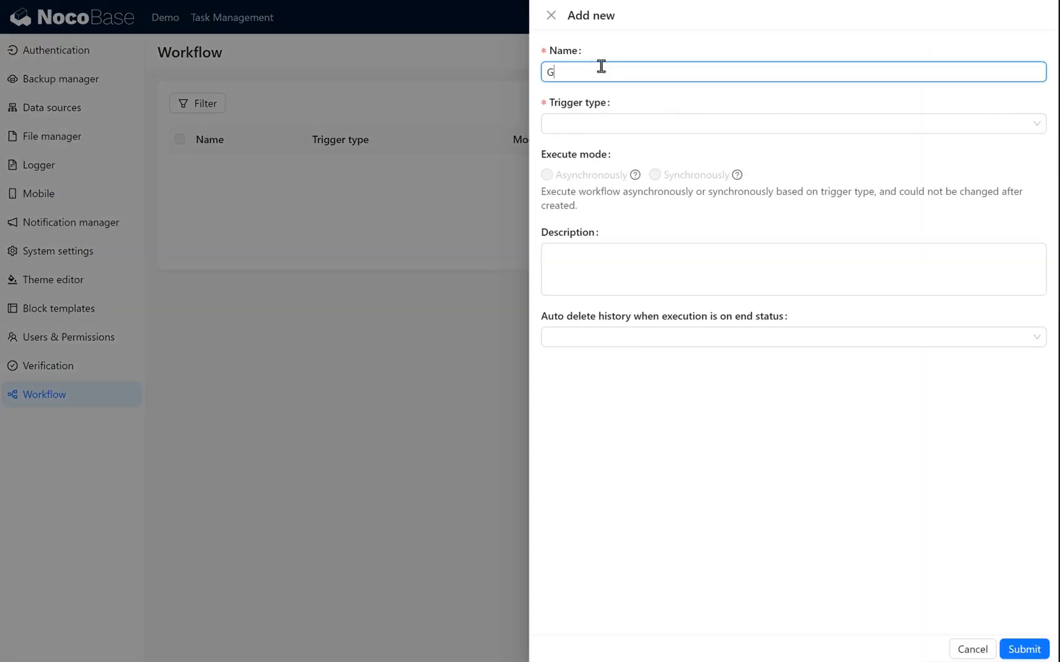
{"action": "type", "text": "enerate notification when change Assignee"}
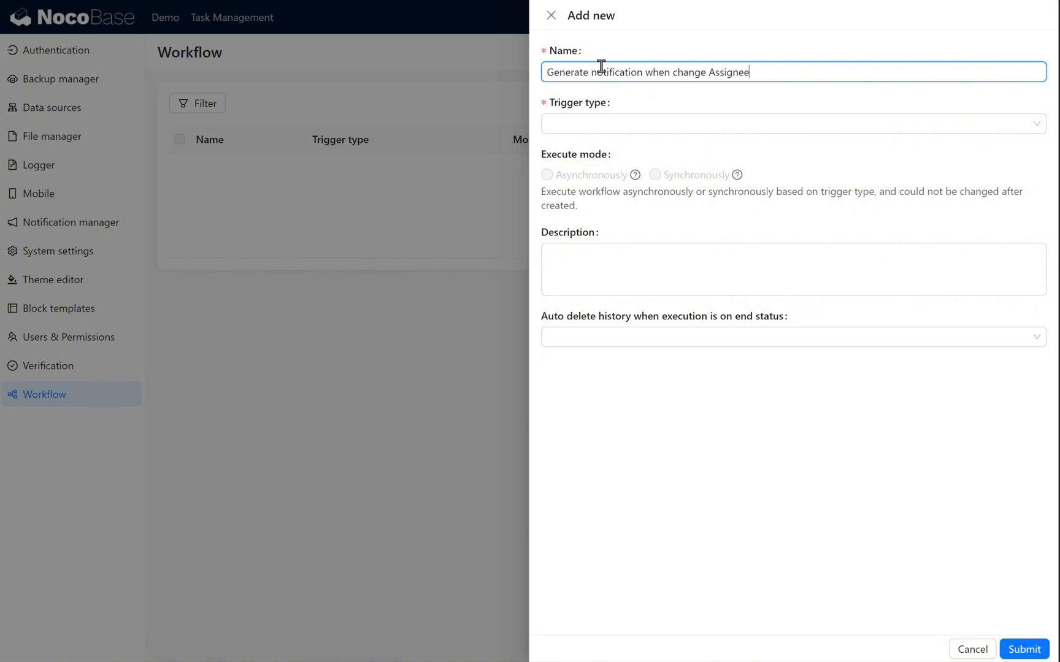
{"action": "left_click", "coordinate": [791, 123]}
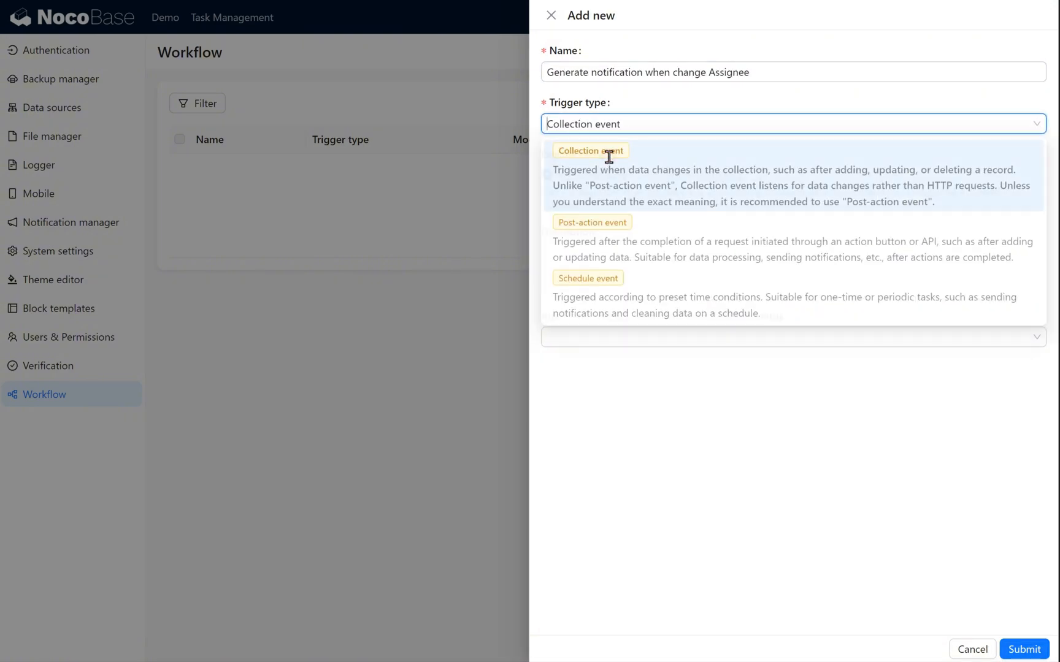
{"action": "left_click", "coordinate": [589, 150]}
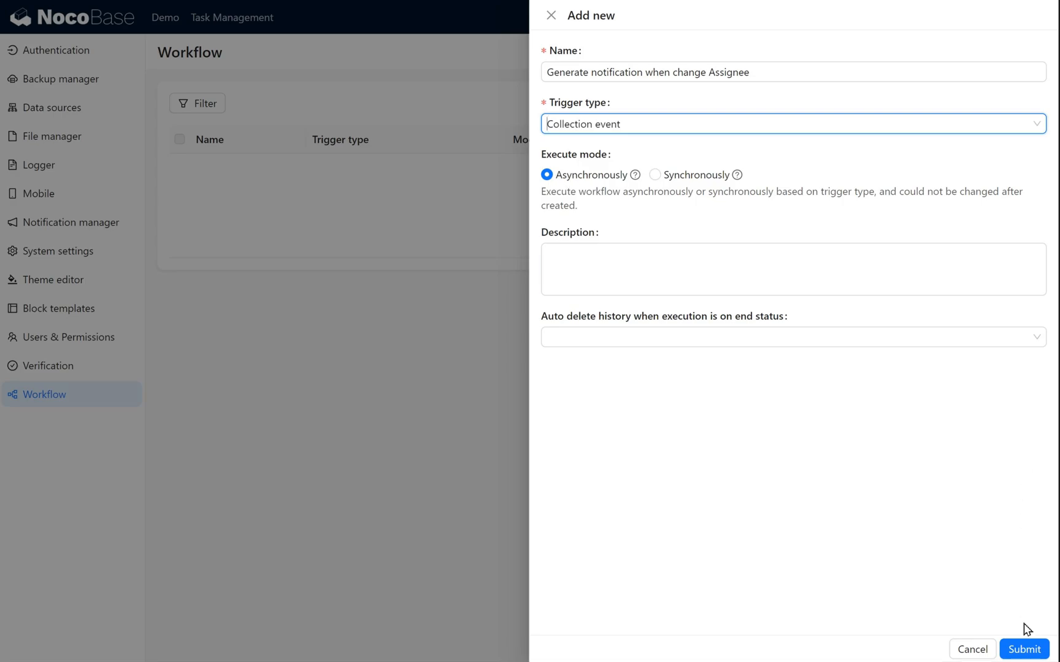
{"action": "left_click", "coordinate": [1023, 649]}
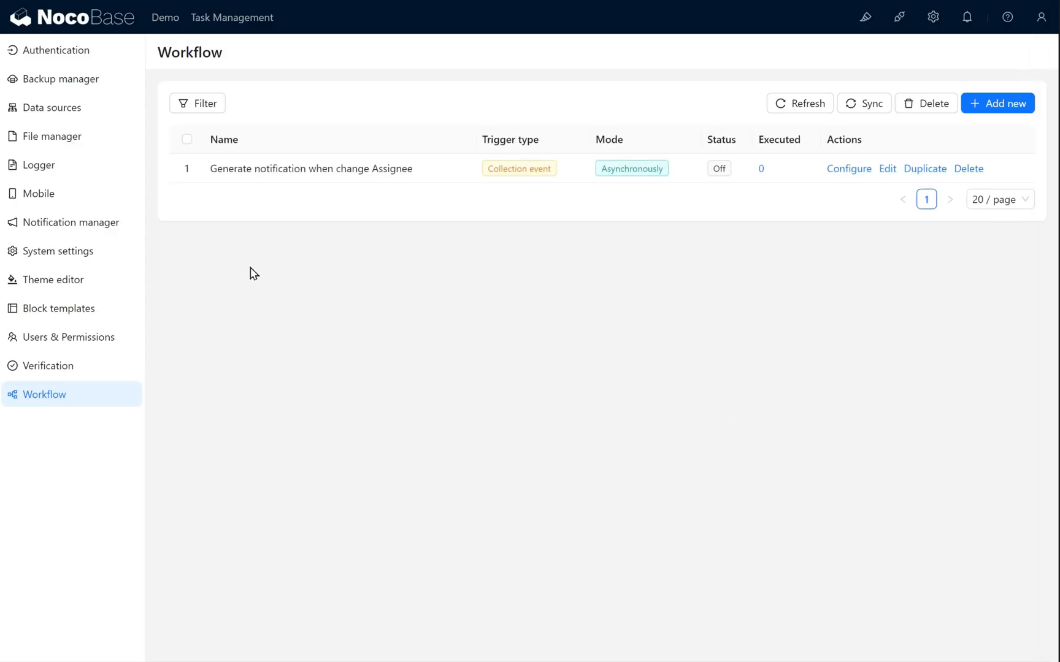
{"action": "left_click", "coordinate": [849, 168]}
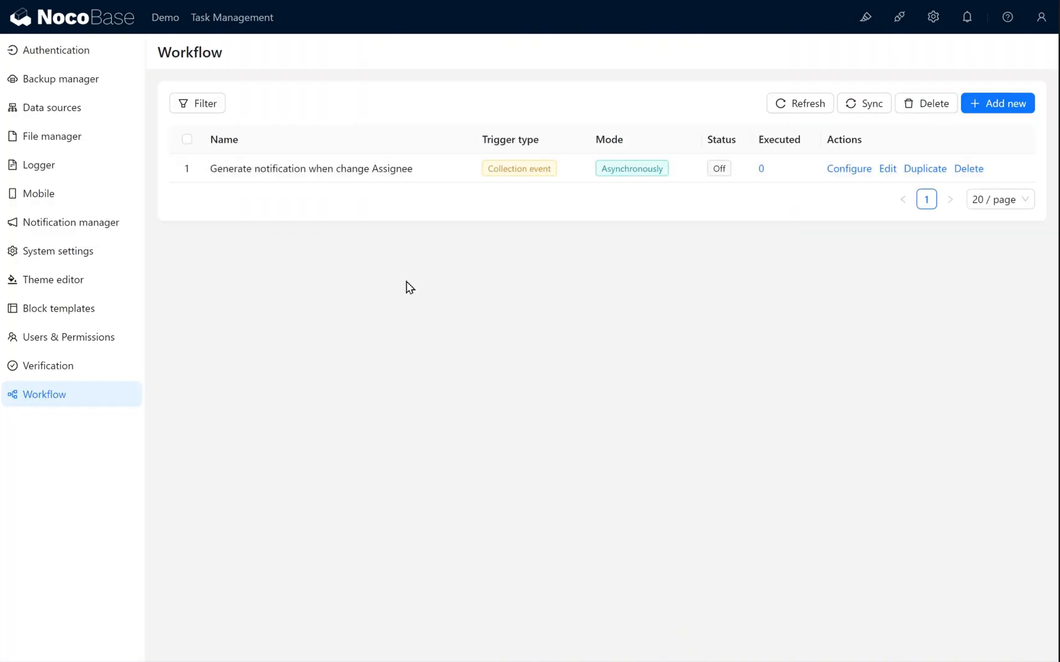
Add an in-app message channel named Task Message in Notification manager, then return to workflows
{"action": "left_click", "coordinate": [70, 222]}
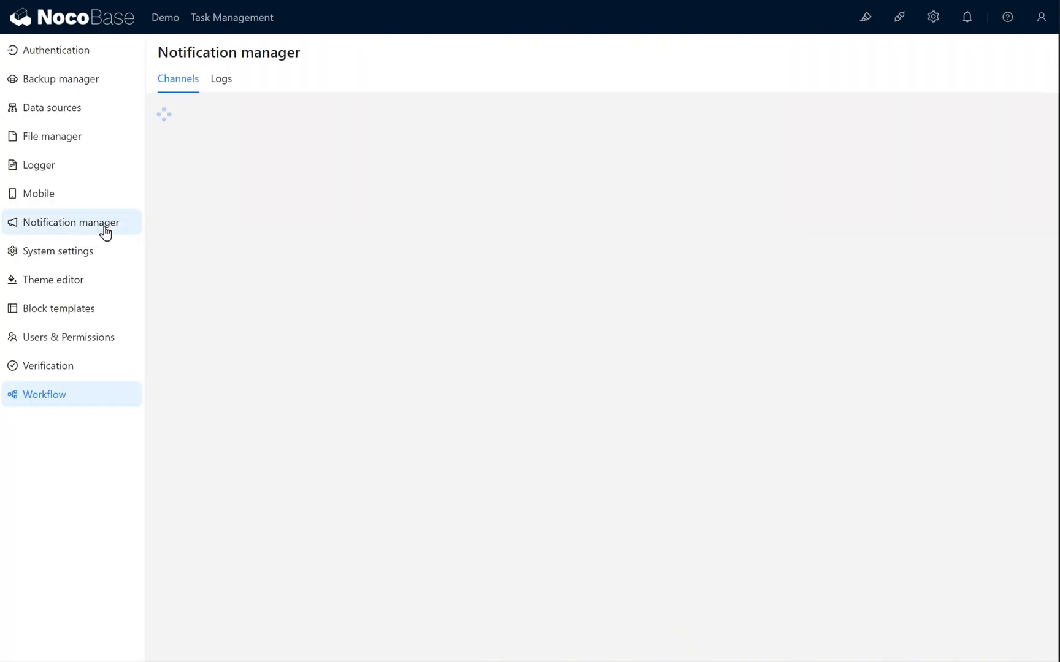
{"action": "left_click", "coordinate": [992, 128]}
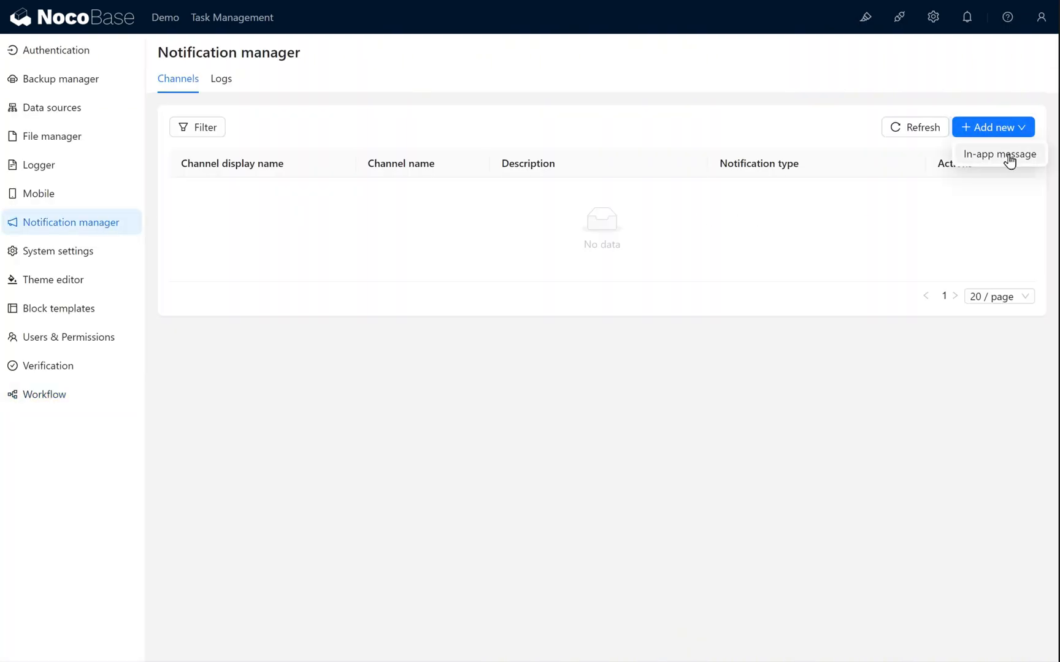
{"action": "left_click", "coordinate": [999, 154]}
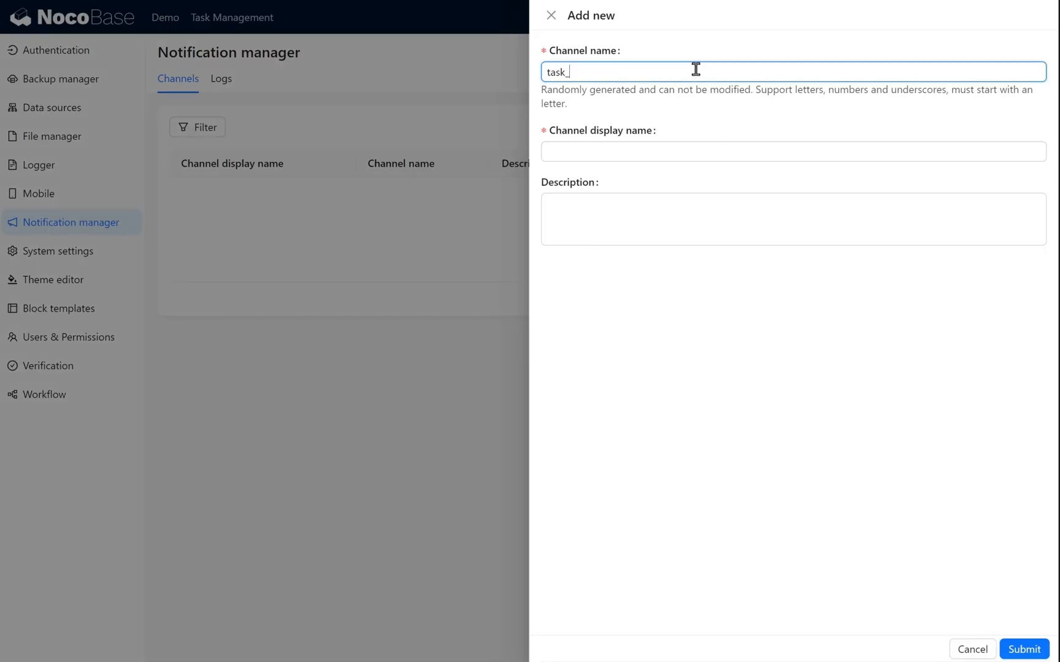
{"action": "type", "text": "Task Me"}
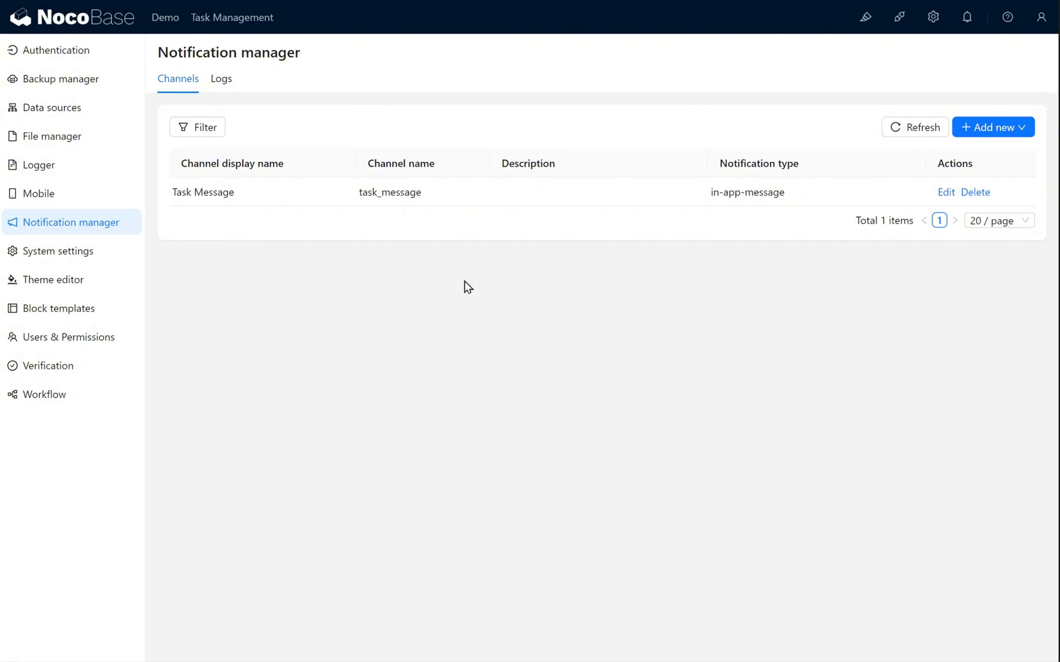
{"action": "left_click", "coordinate": [44, 393]}
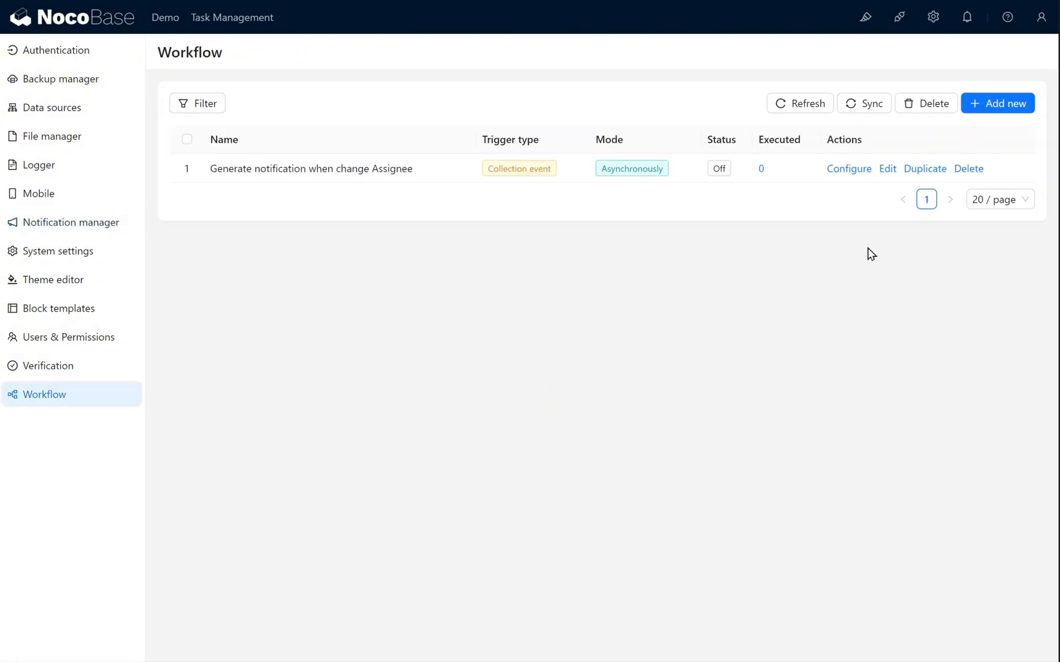
Set the workflow trigger to Main/Tasks, firing after a record is added or updated
{"action": "left_click", "coordinate": [848, 168]}
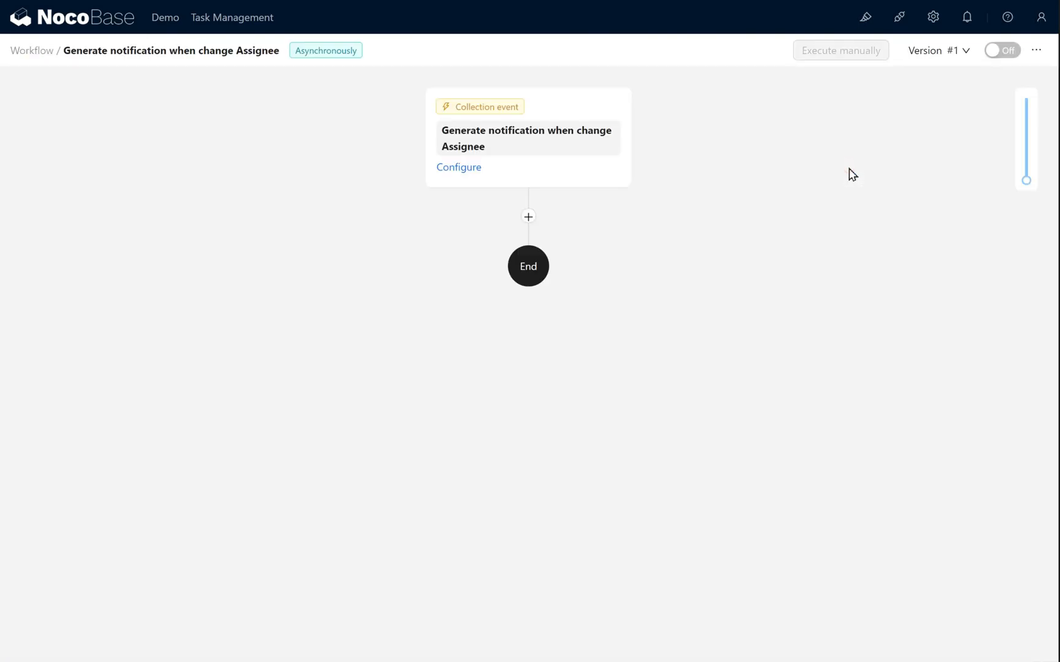
{"action": "left_click", "coordinate": [458, 166]}
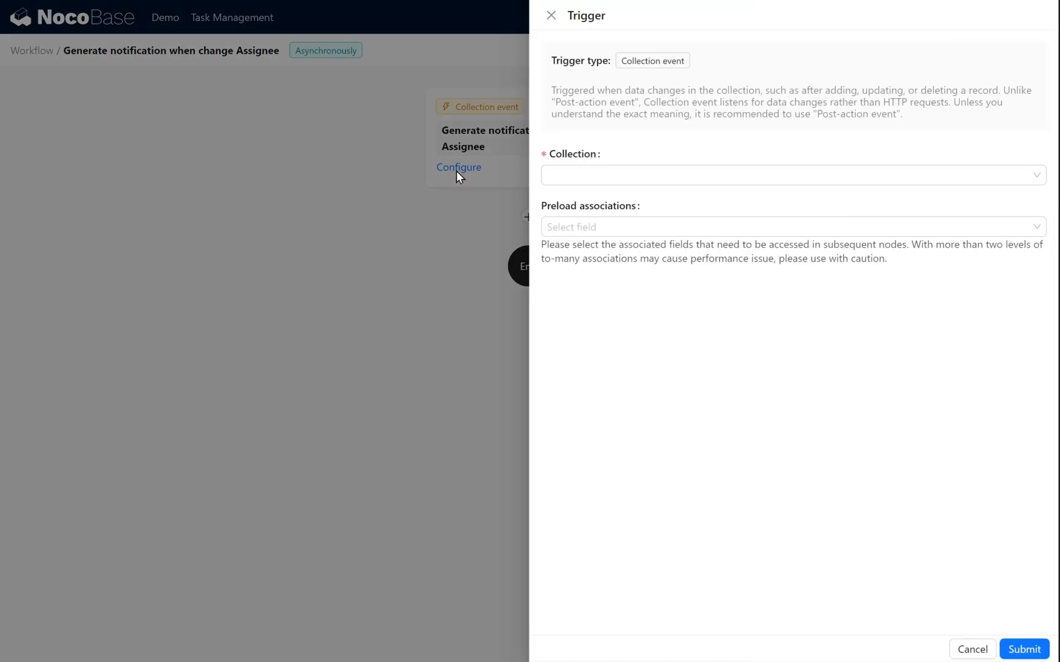
{"action": "left_click", "coordinate": [793, 176]}
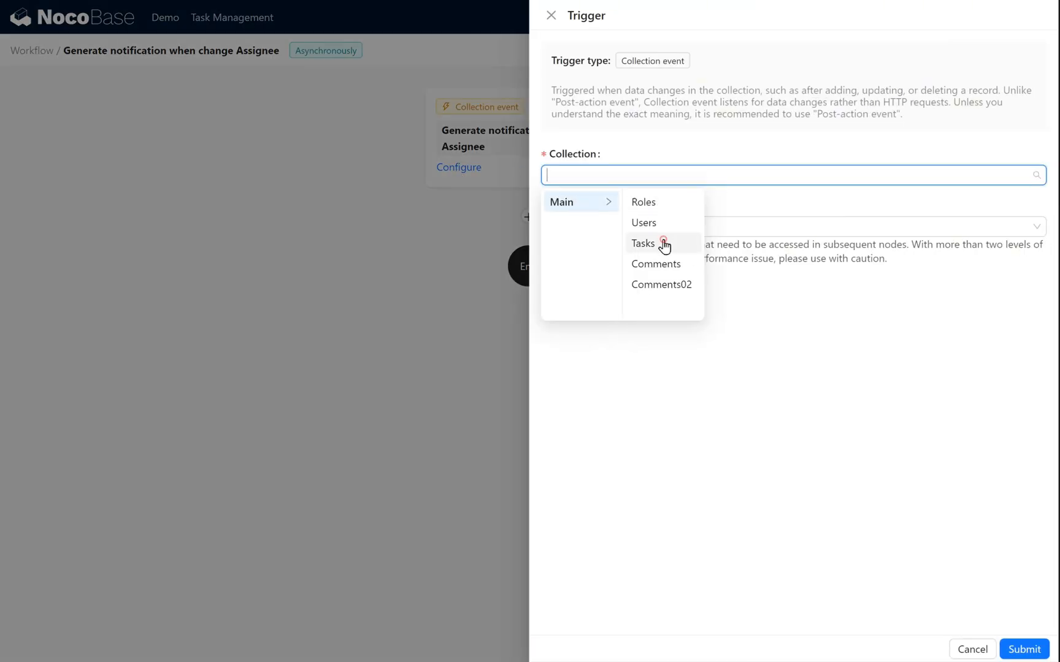
{"action": "left_click", "coordinate": [643, 243]}
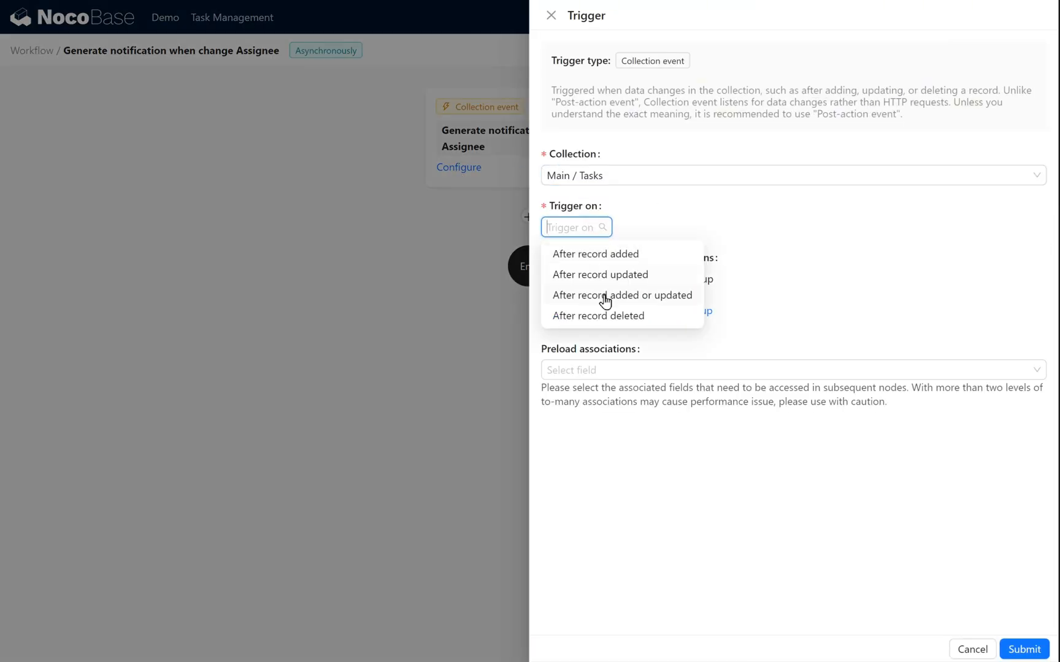
{"action": "left_click", "coordinate": [621, 295]}
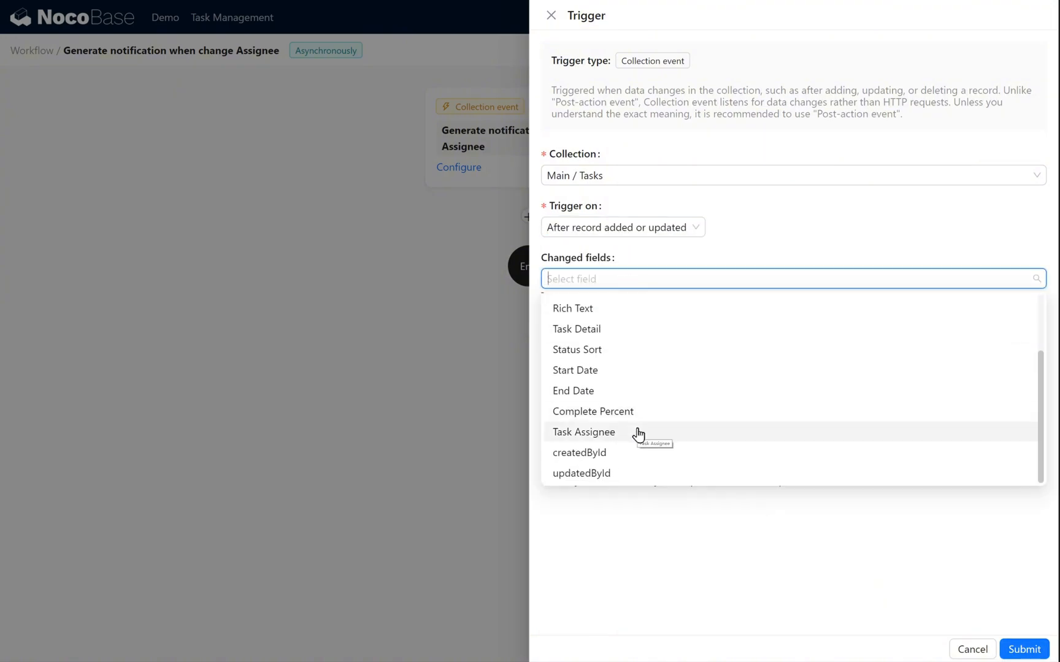
Restrict the trigger to Task Assignee changes and start a matching condition on a field
{"action": "left_click", "coordinate": [583, 431]}
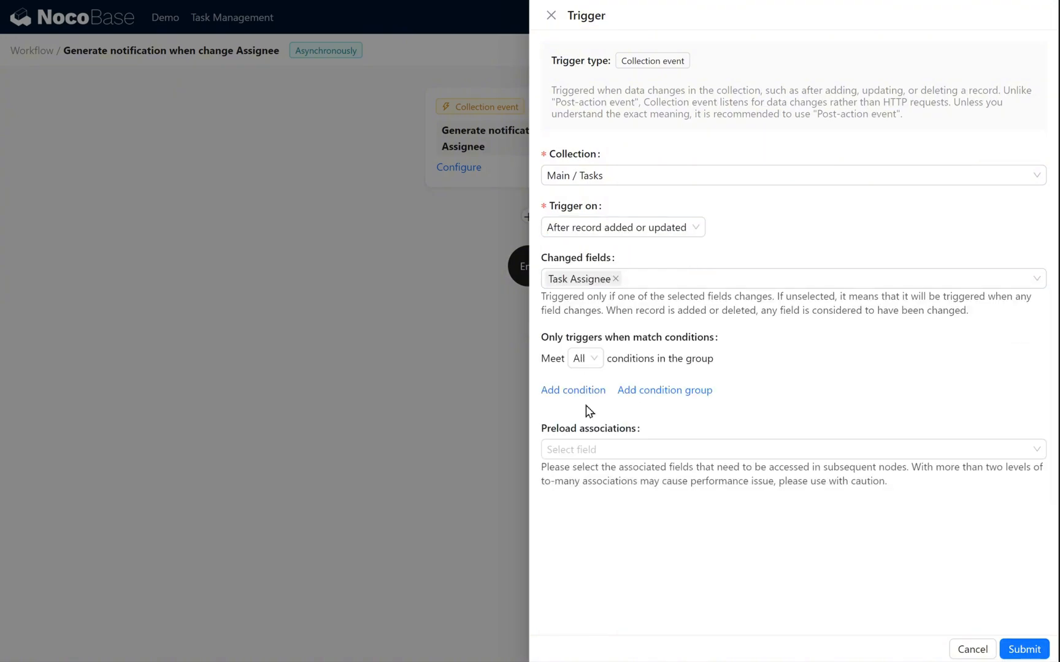
{"action": "left_click", "coordinate": [573, 390]}
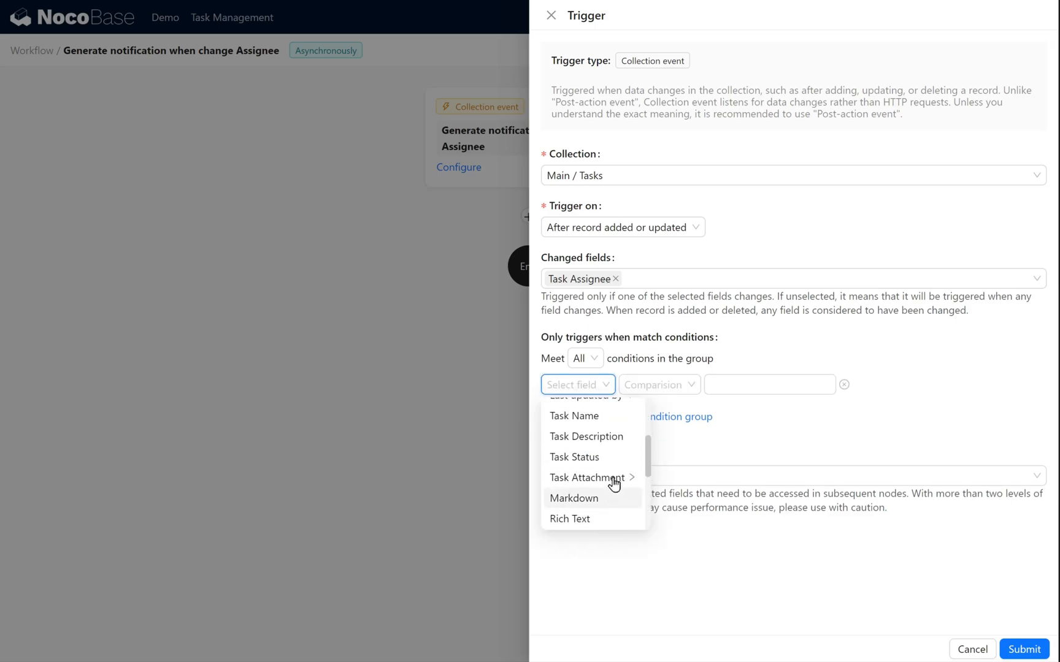
{"action": "scroll", "scroll_direction": "down", "scroll_amount": 3}
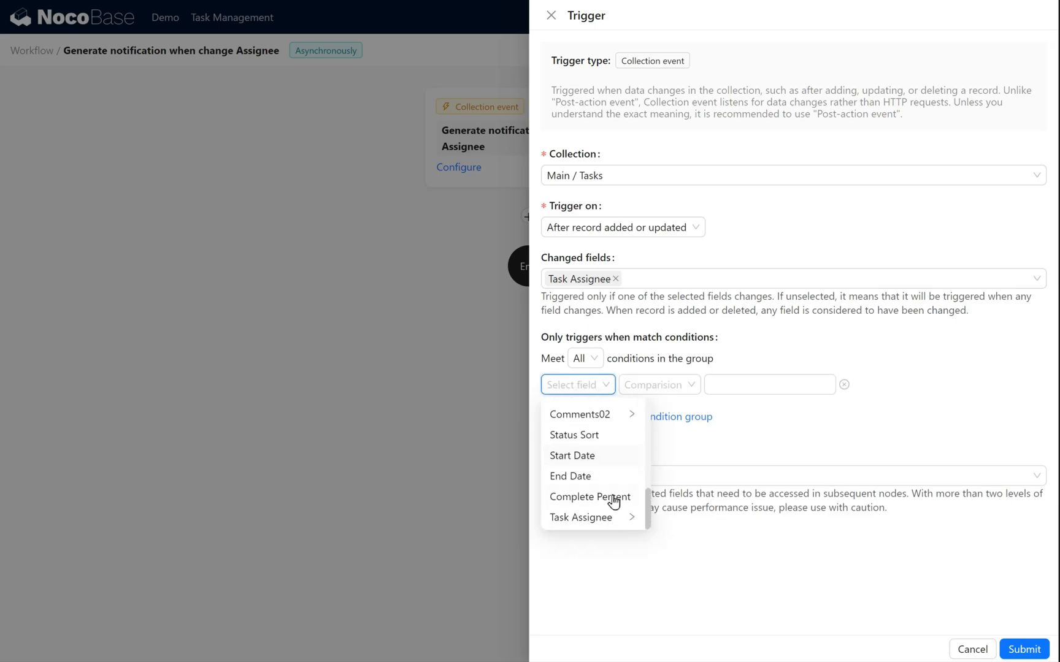
{"action": "left_click", "coordinate": [580, 517]}
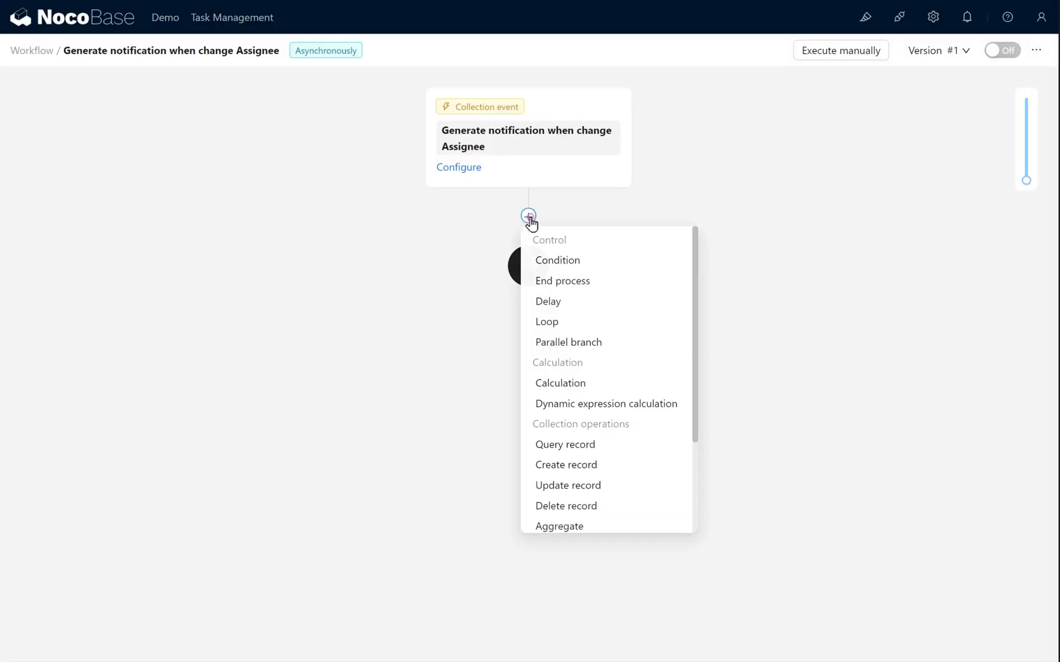
Add a Notification node on Task Message channel with receiver Trigger data/Task Assignee/ID
{"action": "scroll", "scroll_direction": "down", "scroll_amount": 3}
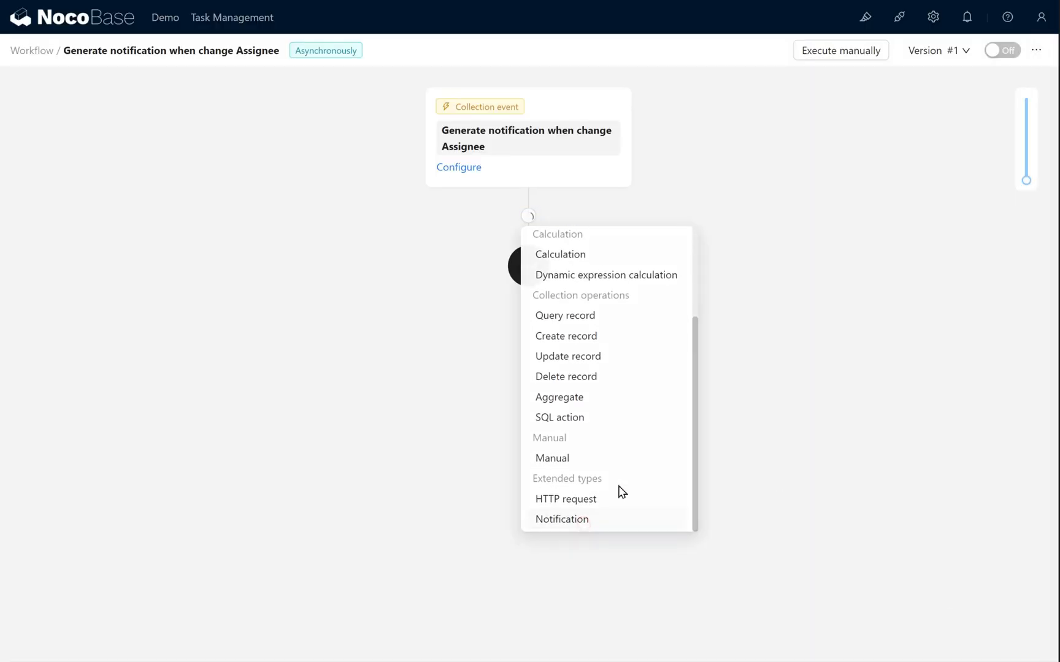
{"action": "left_click", "coordinate": [562, 519]}
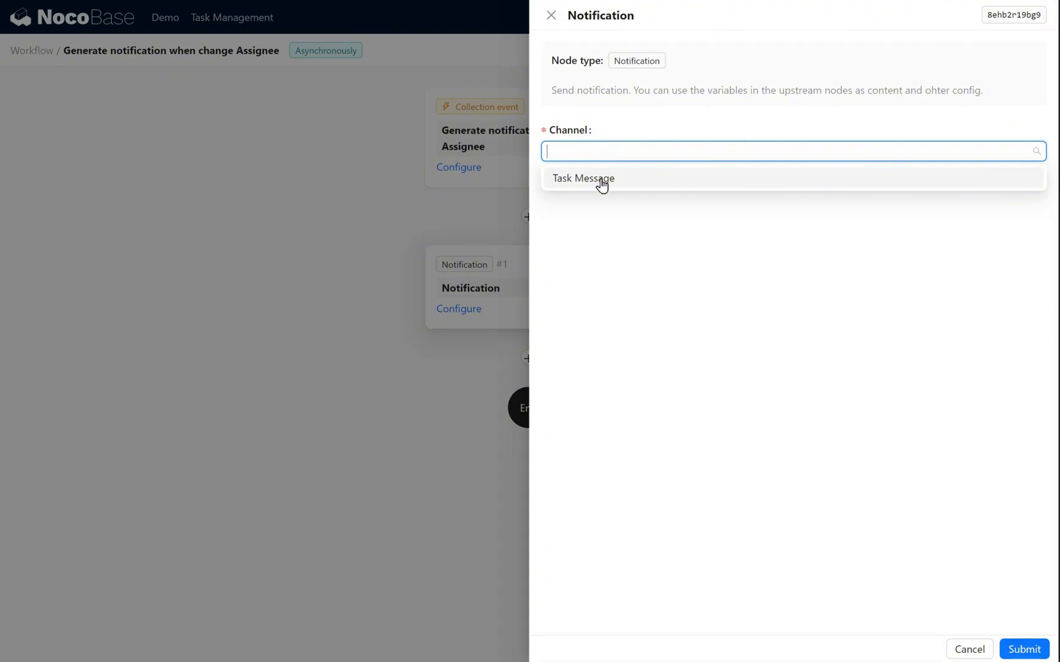
{"action": "left_click", "coordinate": [581, 178]}
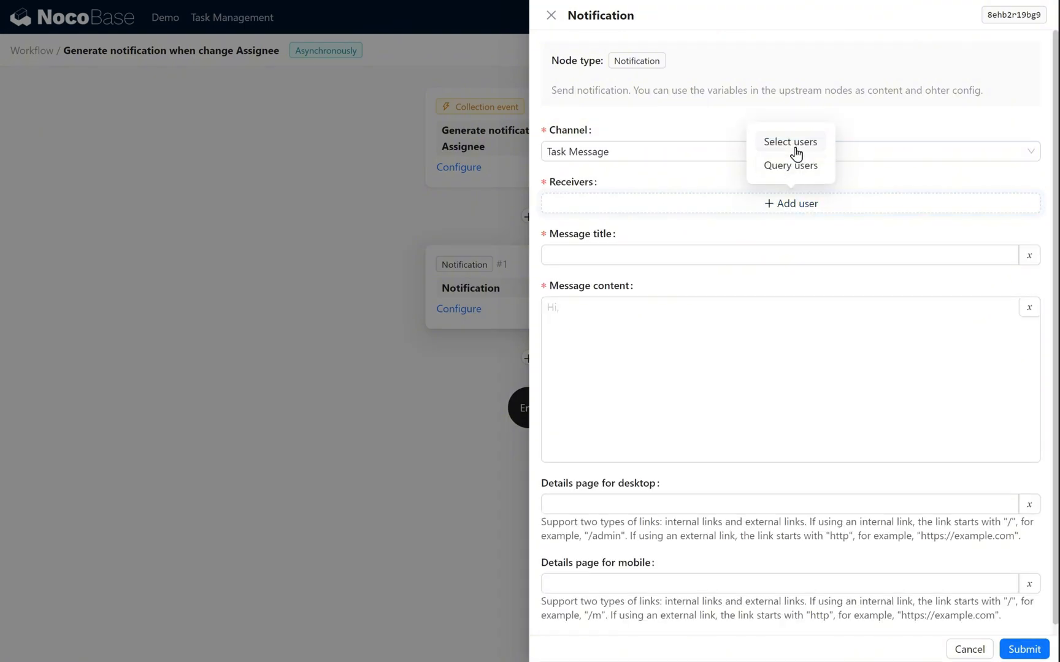
{"action": "left_click", "coordinate": [788, 143]}
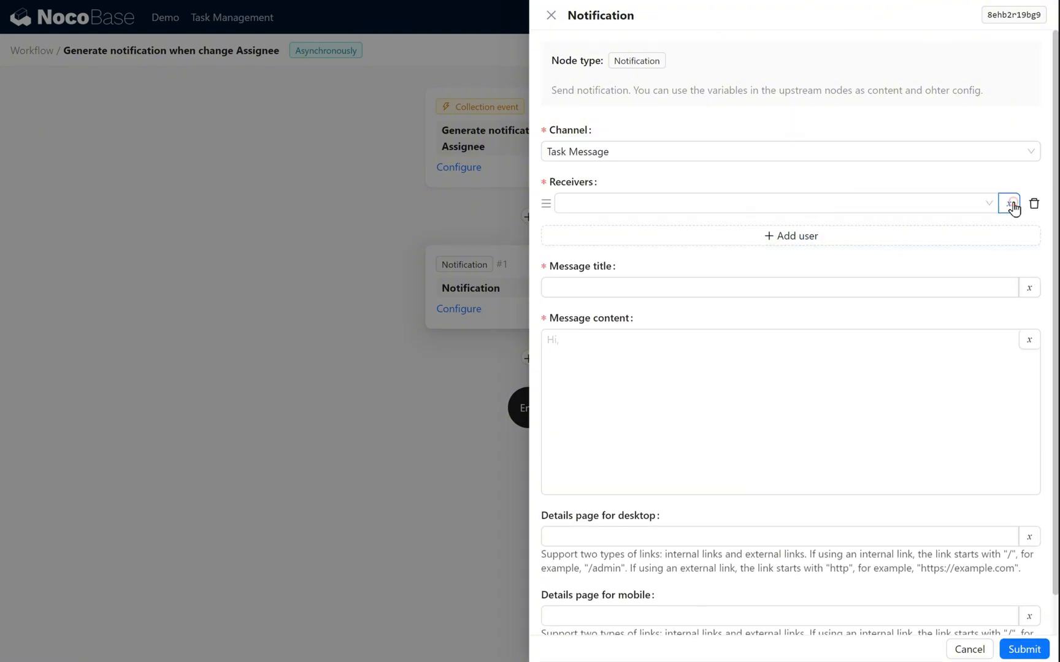
{"action": "left_click", "coordinate": [1010, 203]}
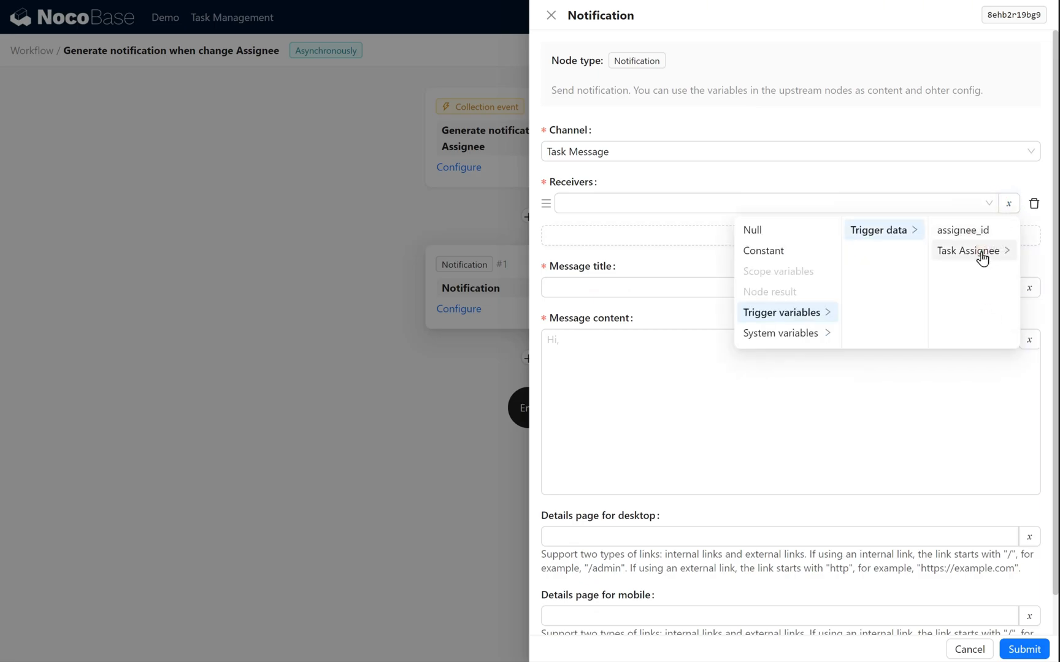
{"action": "left_click", "coordinate": [969, 250]}
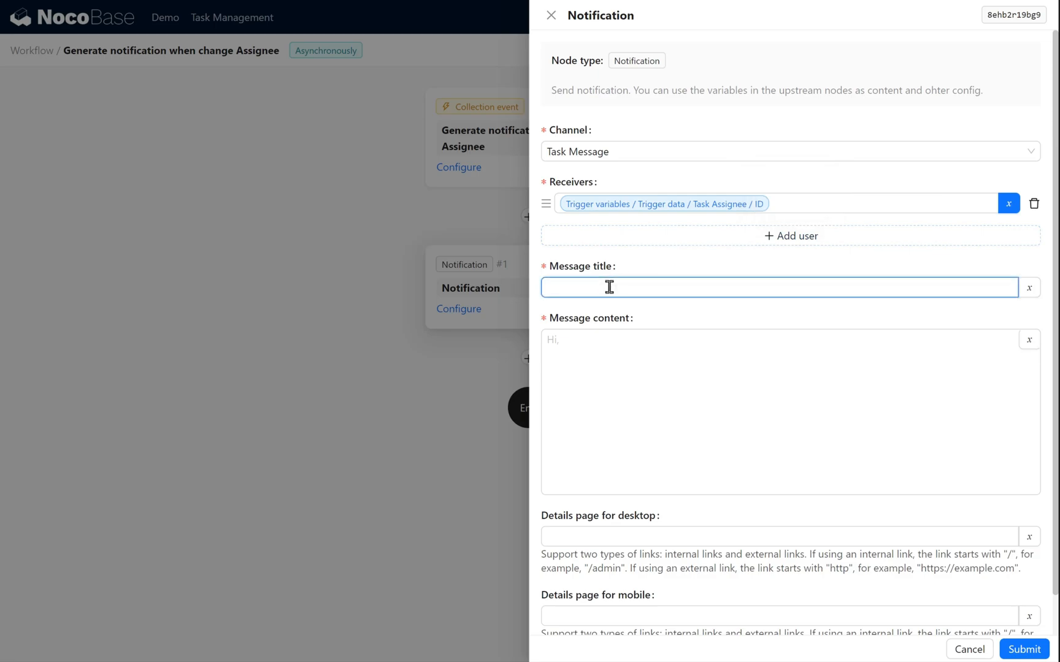
Title the message Change Assignee Notification and begin its Task Assignee content
{"action": "type", "text": "Change"}
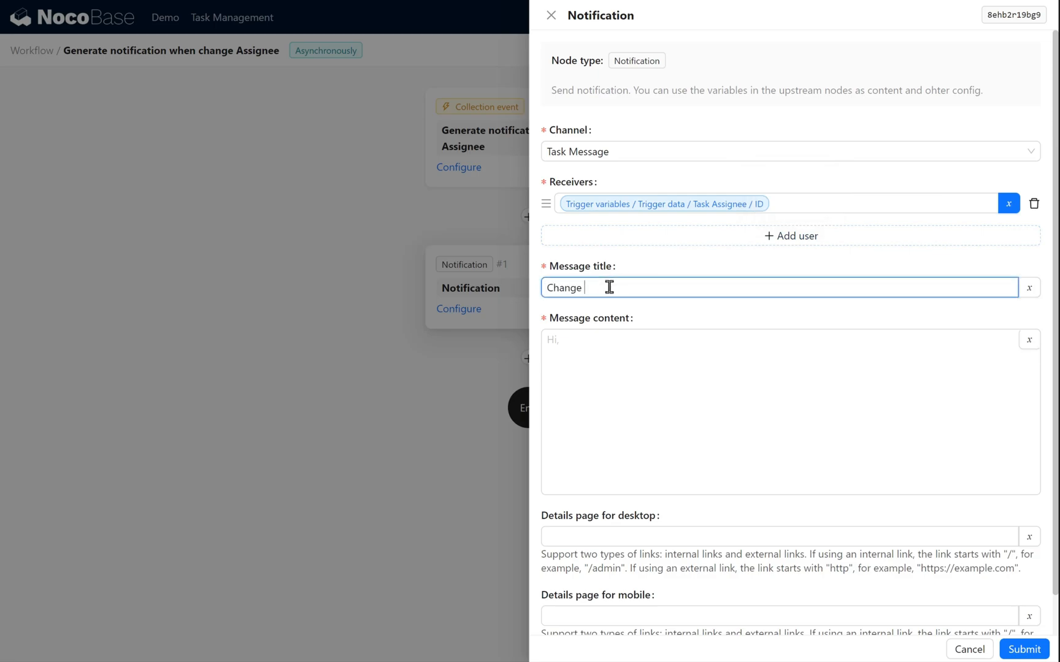
{"action": "type", "text": "Assignee Notification"}
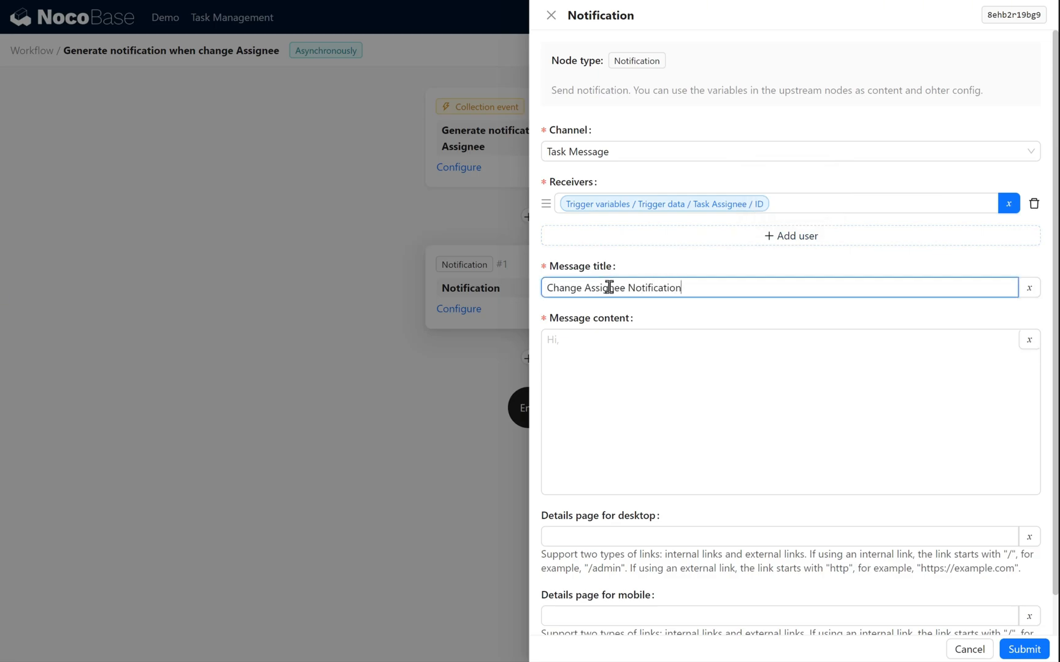
{"action": "type", "text": "Task Ass"}
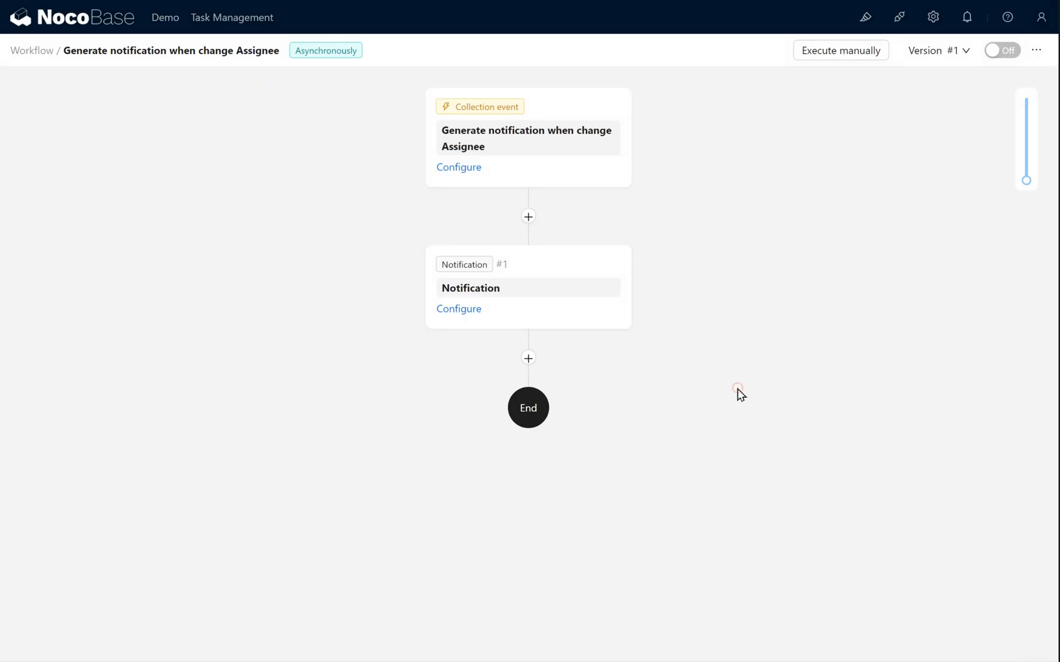
Toggle the workflow on and reopen the Notification node's settings
{"action": "left_click", "coordinate": [1001, 50]}
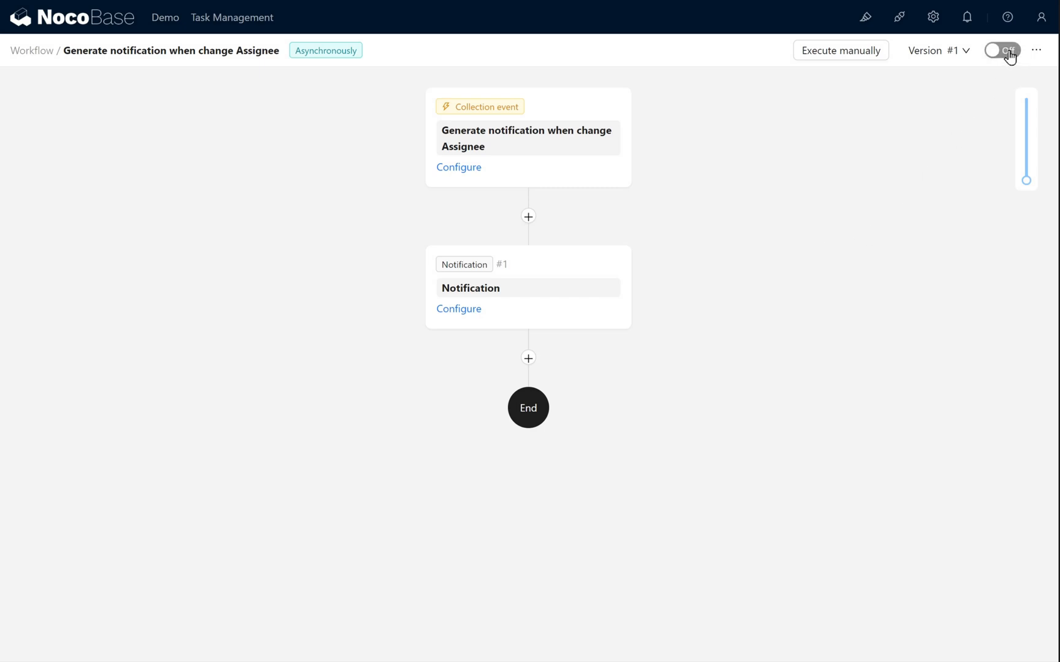
{"action": "left_click", "coordinate": [1002, 51]}
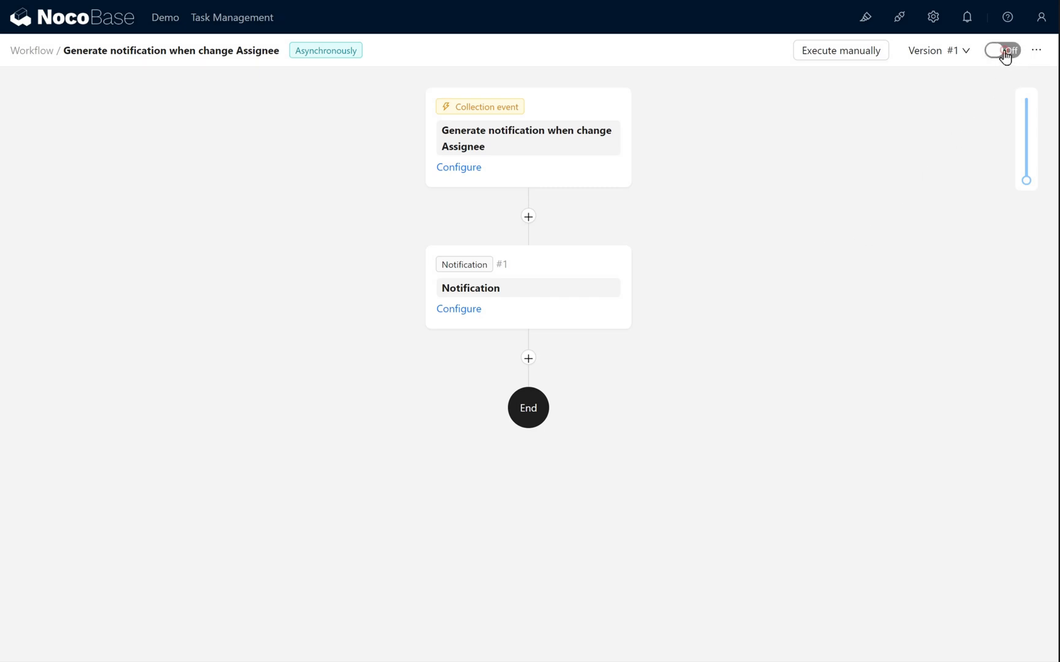
{"action": "left_click", "coordinate": [1002, 50]}
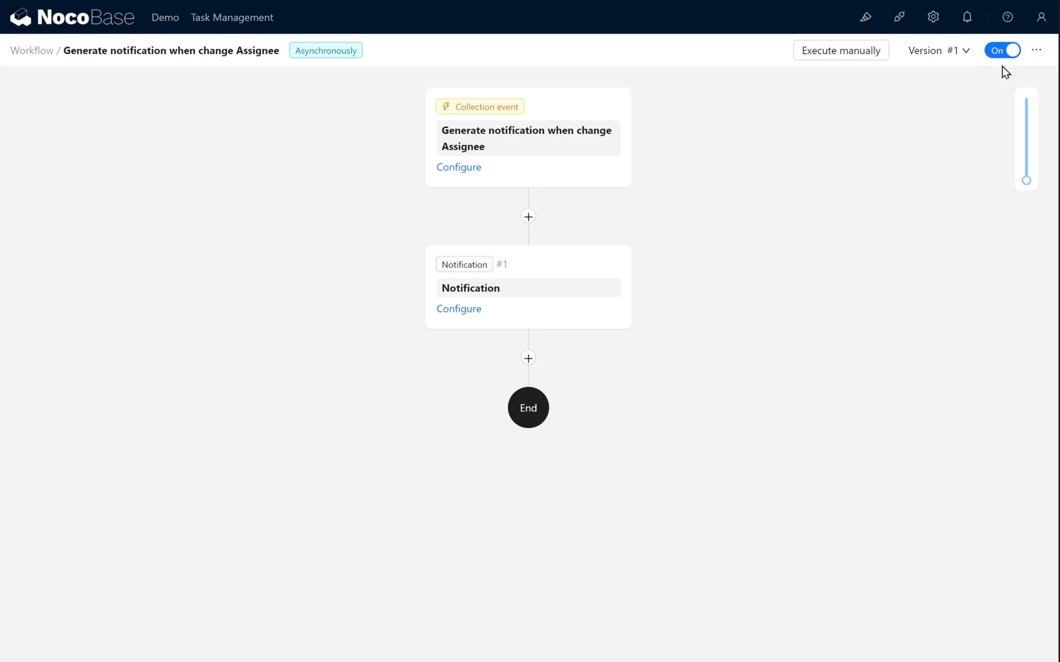
{"action": "left_click", "coordinate": [458, 309]}
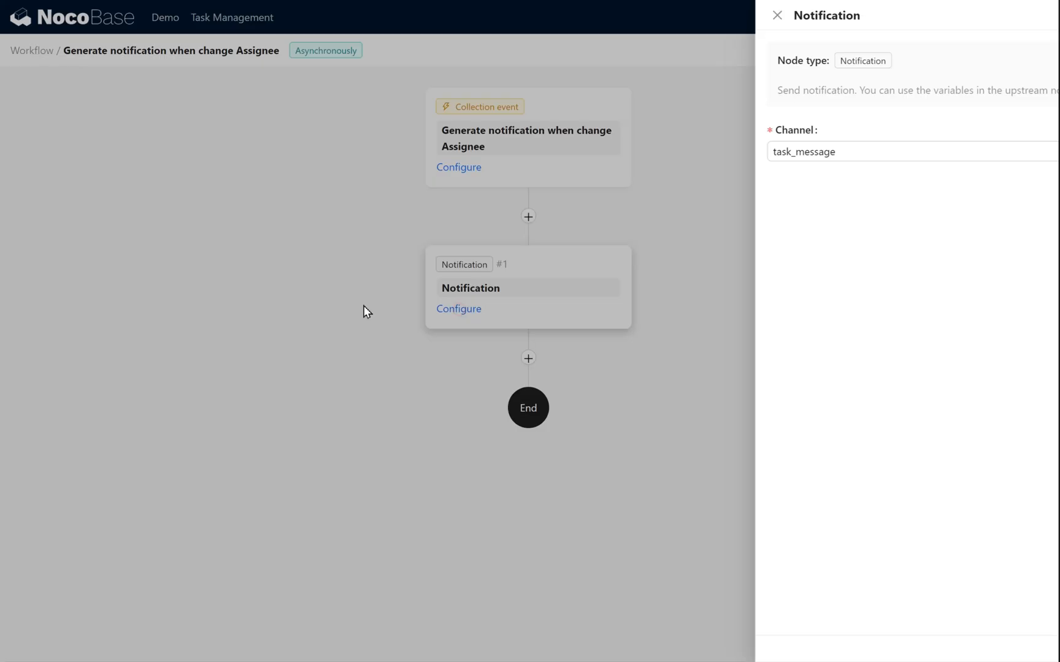
Reassign Task 04 to Super Admin from the Task Management page
{"action": "left_click", "coordinate": [232, 17]}
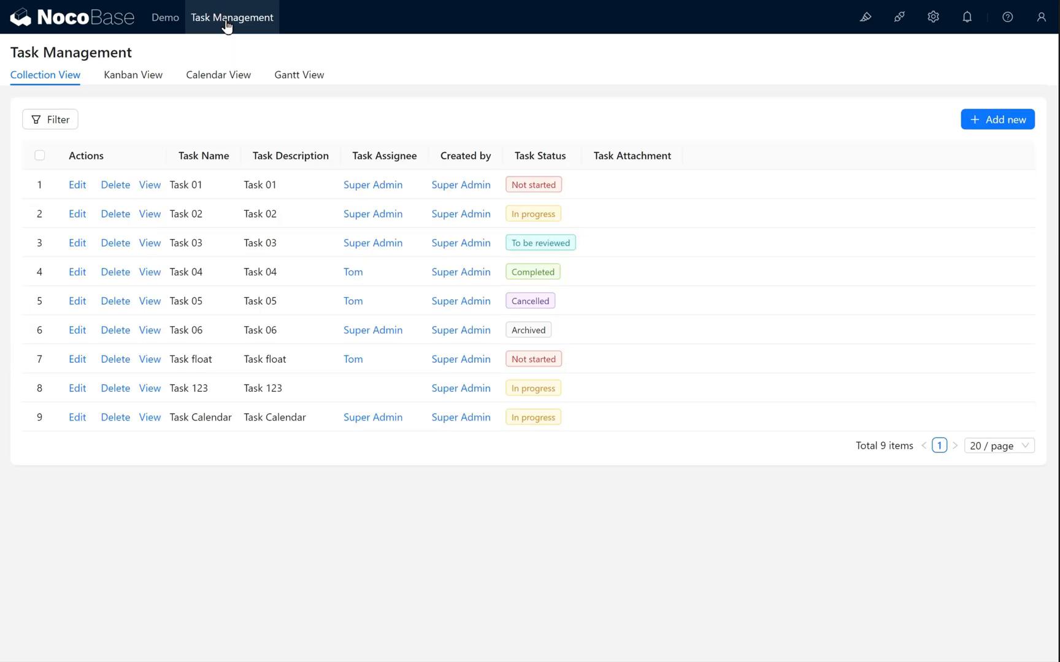
{"action": "mouse_move", "coordinate": [77, 279]}
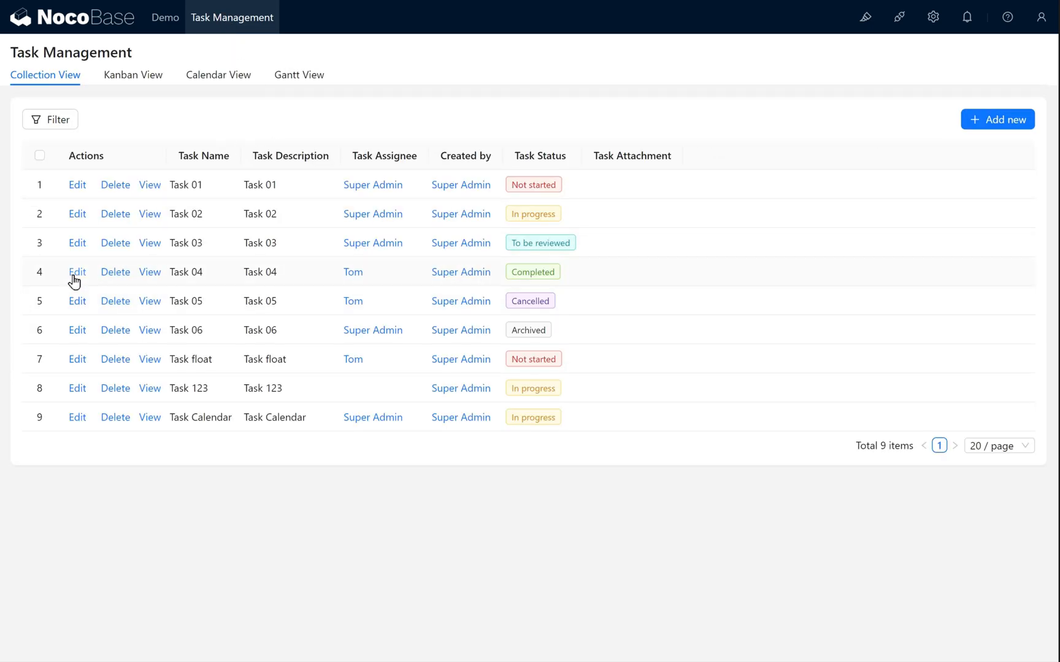
{"action": "left_click", "coordinate": [77, 273]}
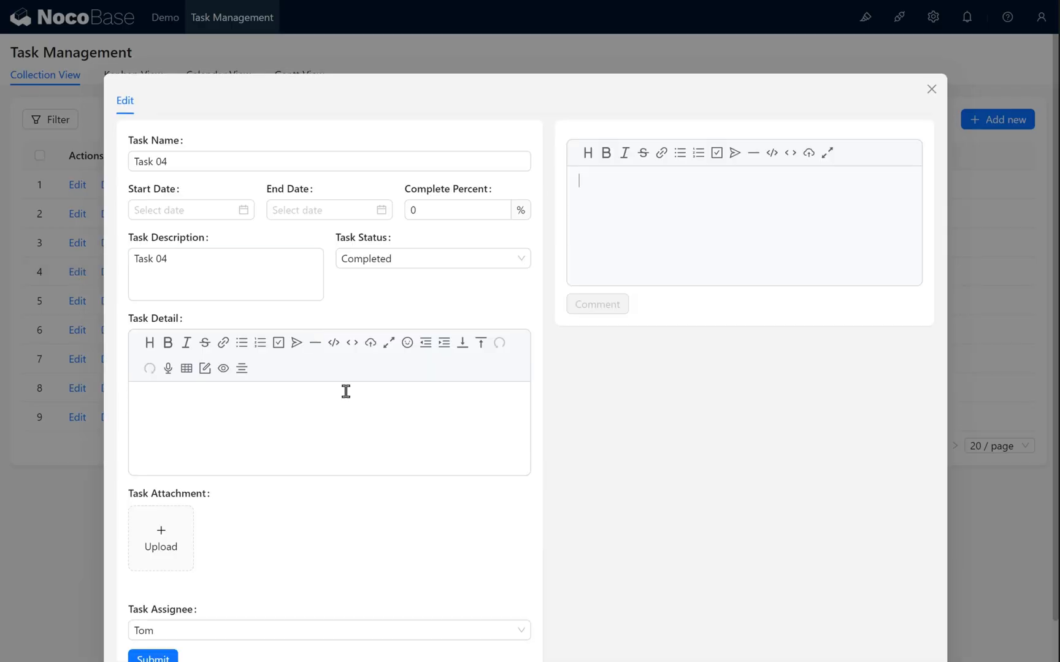
{"action": "left_click", "coordinate": [304, 631]}
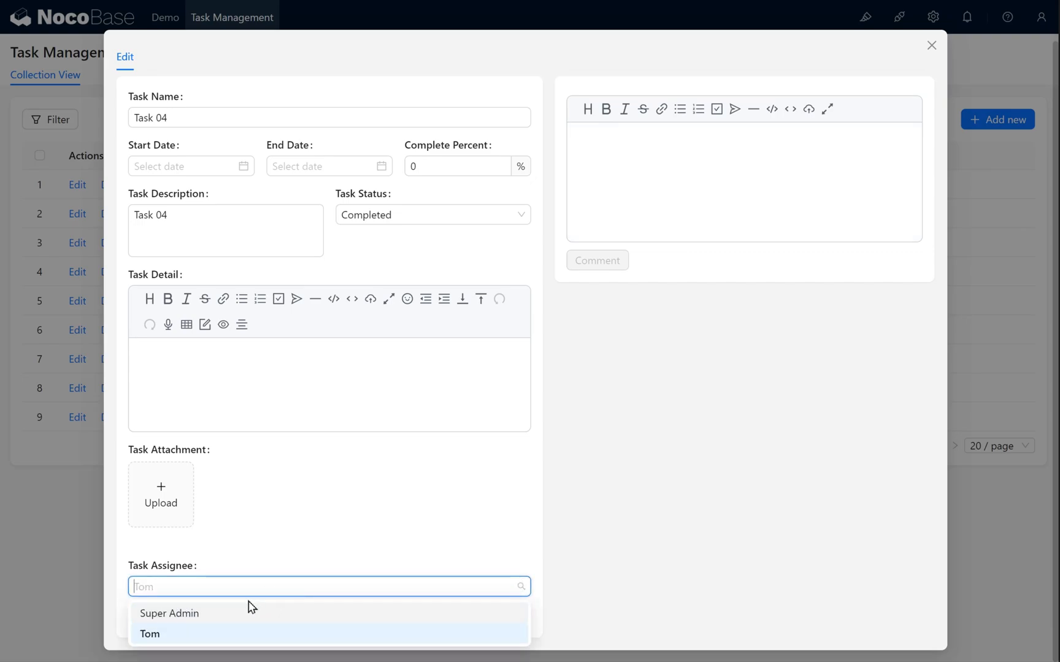
{"action": "left_click", "coordinate": [149, 634]}
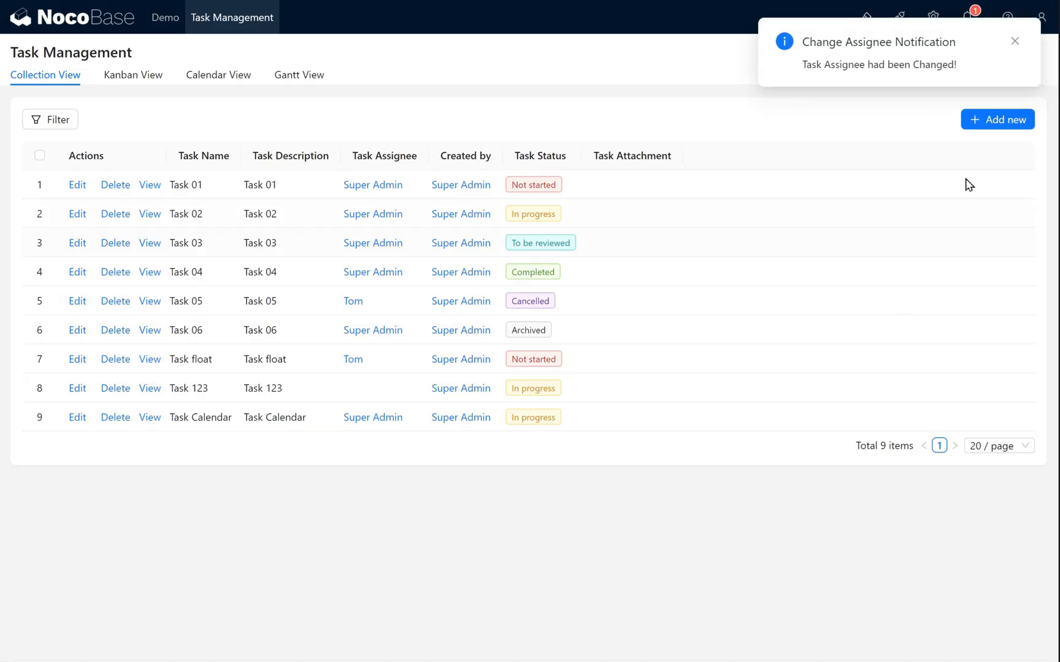
{"action": "mouse_move", "coordinate": [893, 62]}
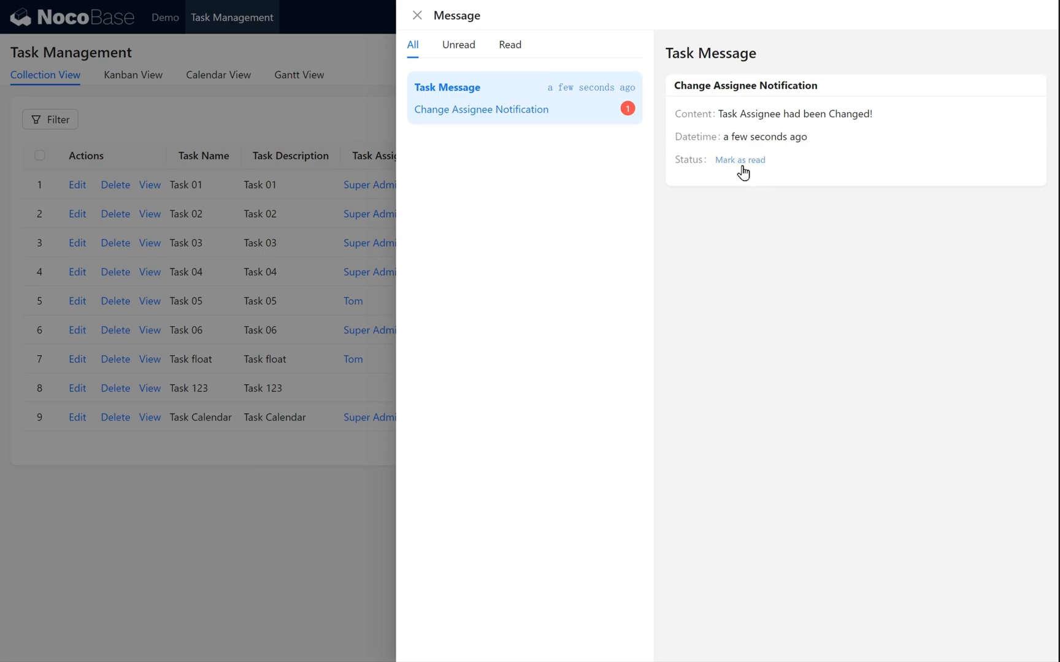
Mark the Change Assignee Notification as read, recheck messages, and close them
{"action": "left_click", "coordinate": [739, 160]}
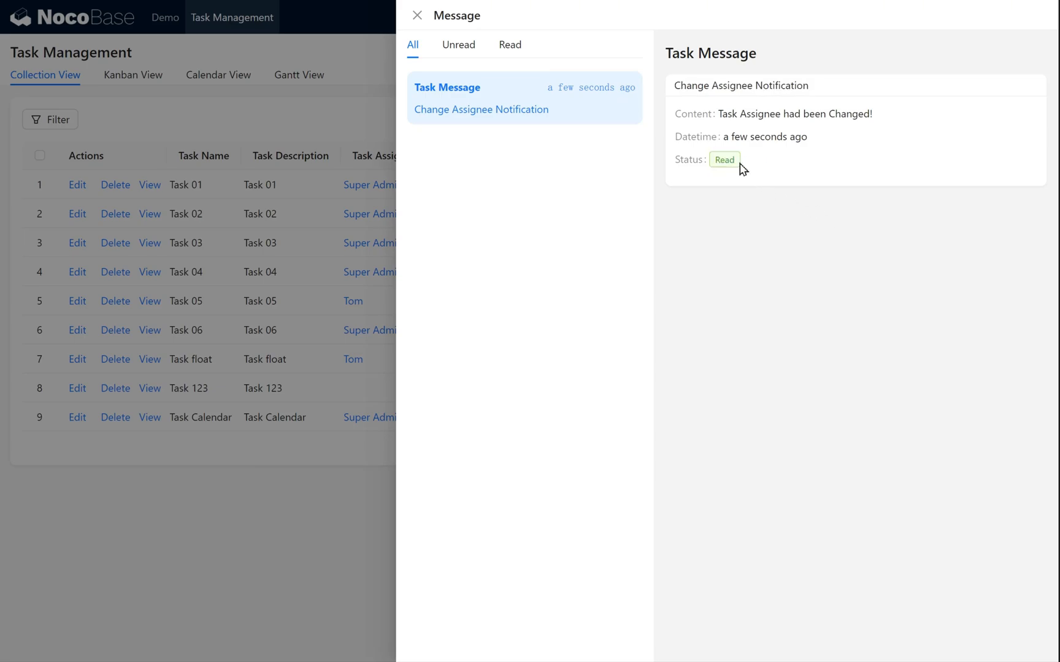
{"action": "mouse_move", "coordinate": [341, 131]}
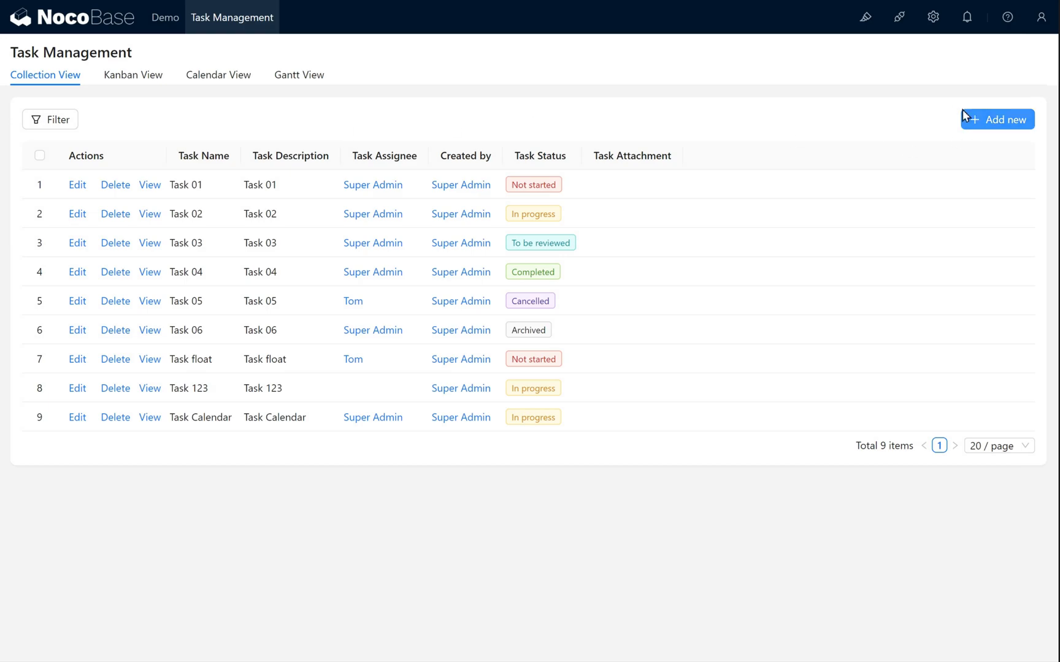
{"action": "mouse_move", "coordinate": [966, 17]}
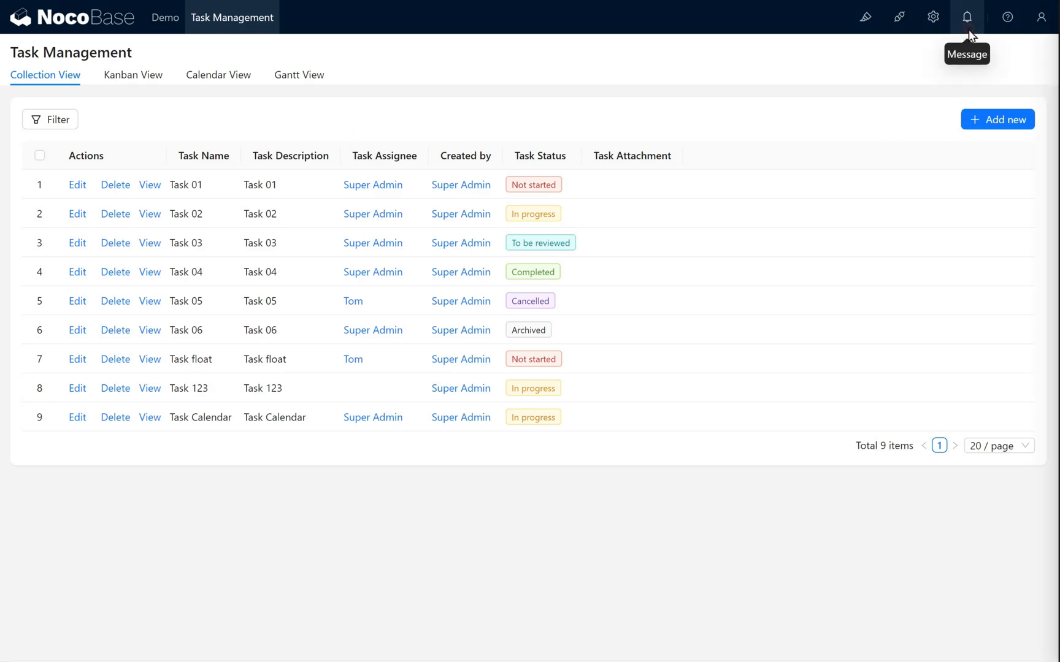
{"action": "left_click", "coordinate": [967, 17]}
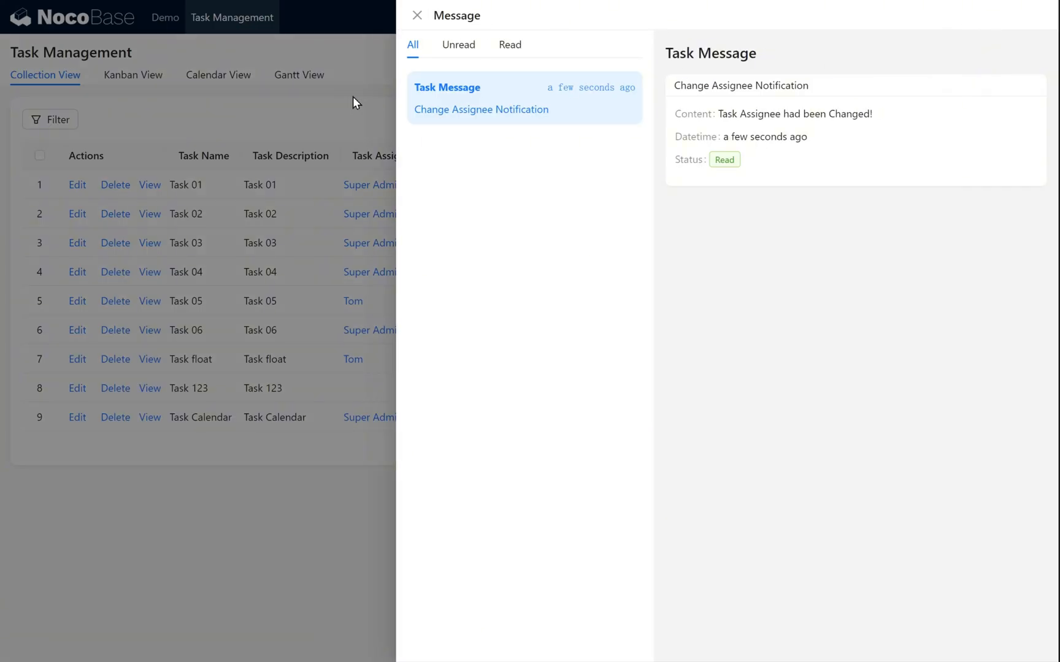
{"action": "left_click", "coordinate": [417, 14]}
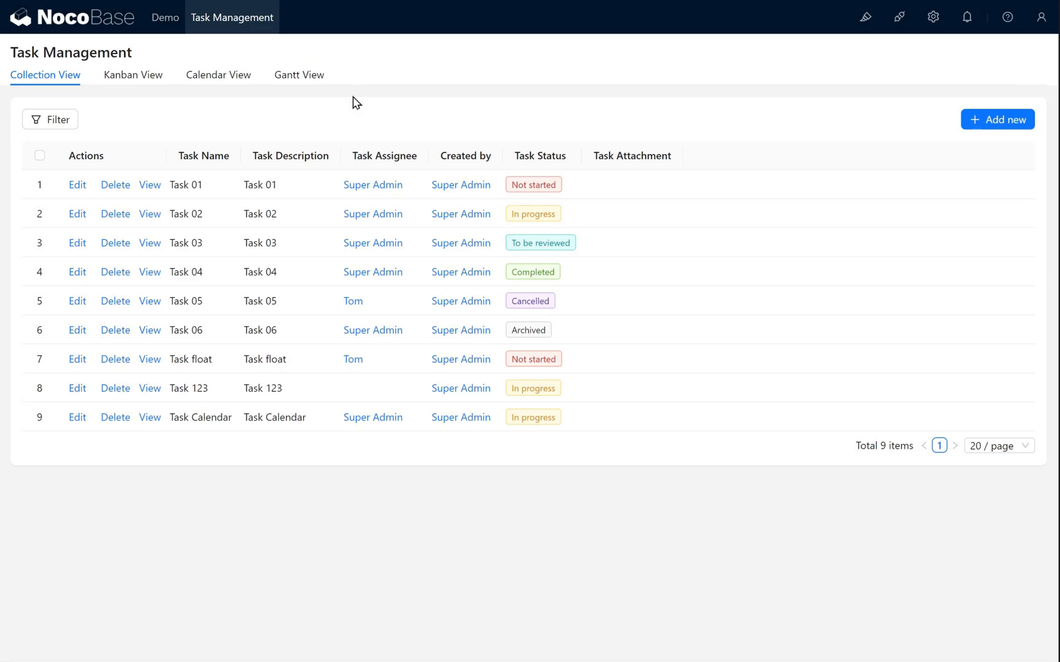
{"action": "mouse_move", "coordinate": [899, 103]}
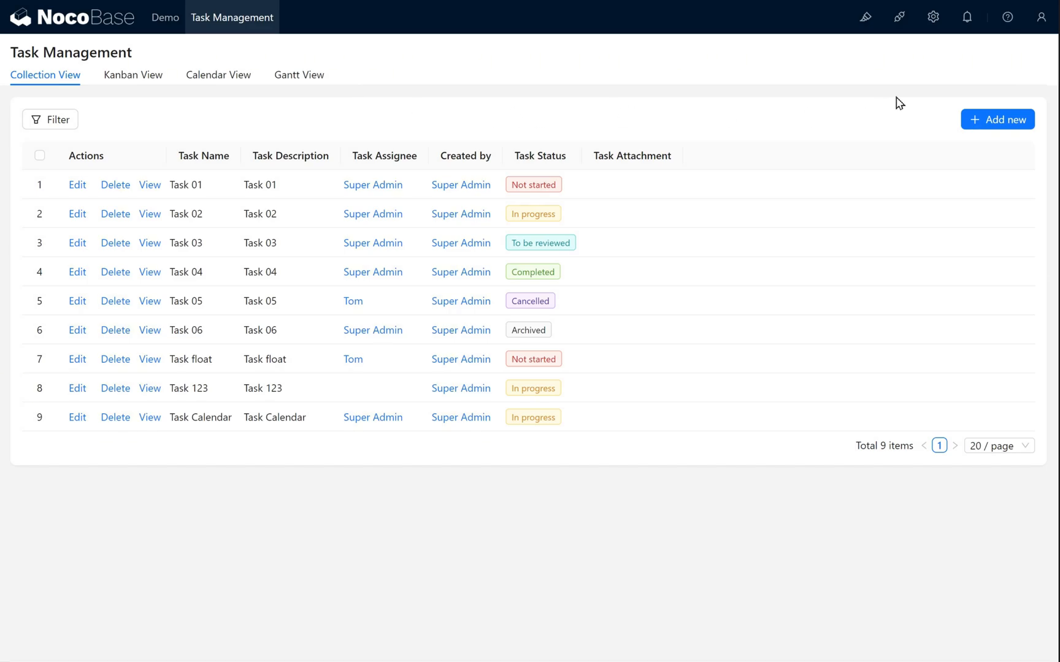
Copy the executed assignee-change notification workflow into a new editable version 2
{"action": "left_click", "coordinate": [933, 17]}
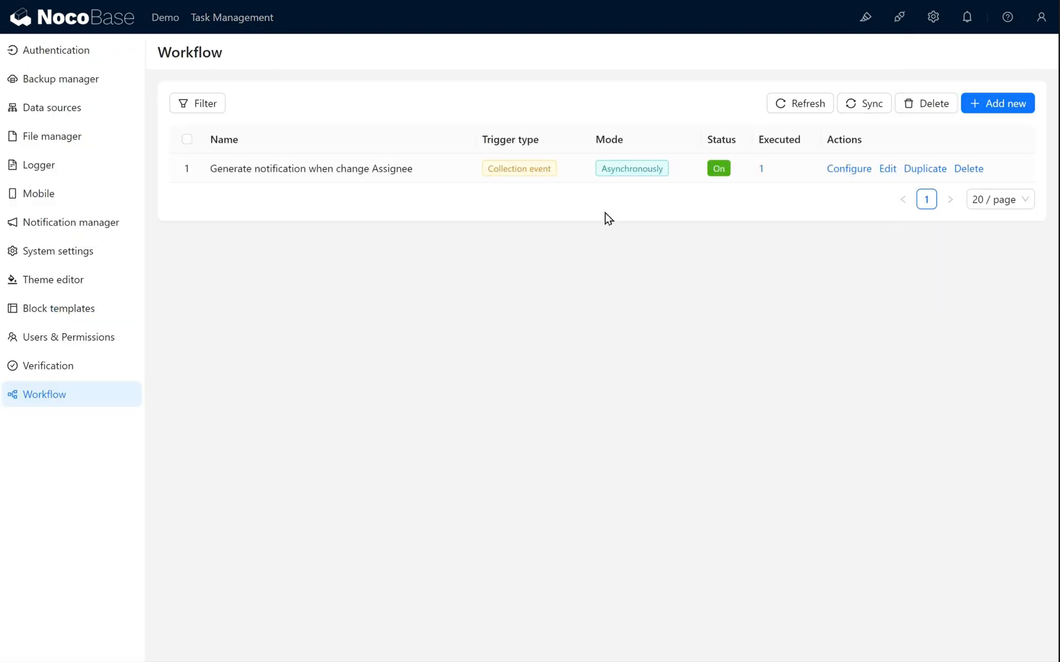
{"action": "left_click", "coordinate": [848, 168]}
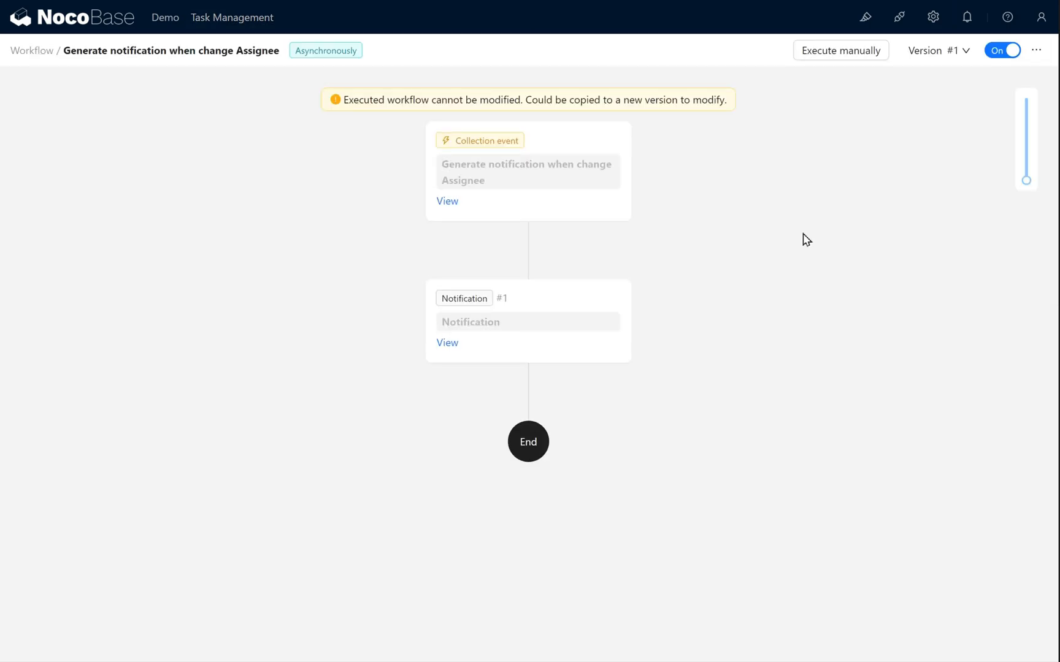
{"action": "mouse_move", "coordinate": [872, 232]}
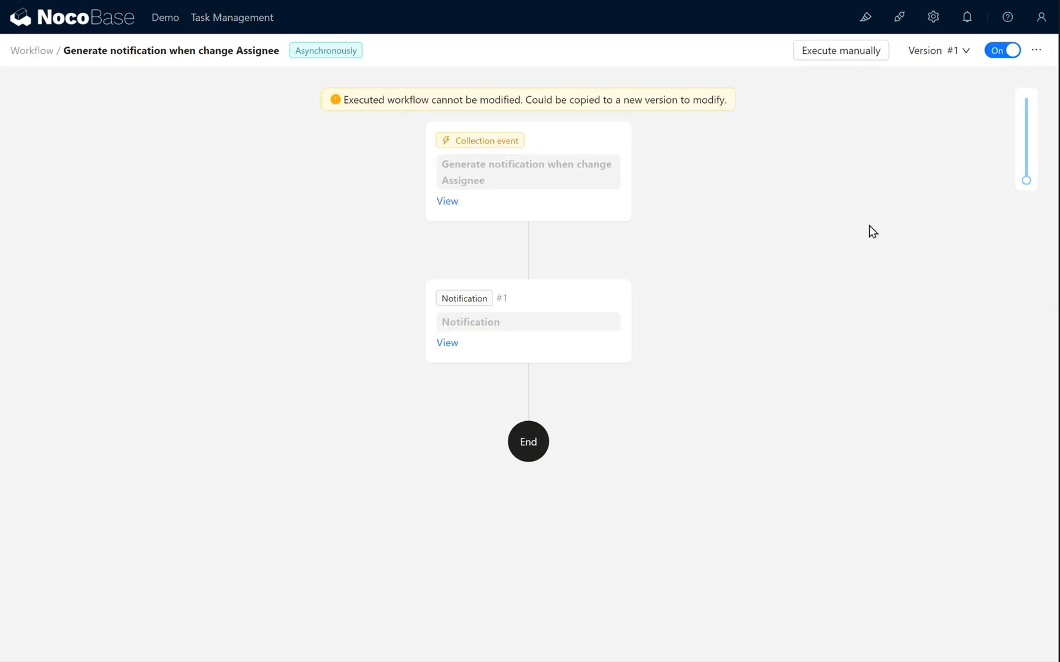
{"action": "left_click", "coordinate": [1035, 50]}
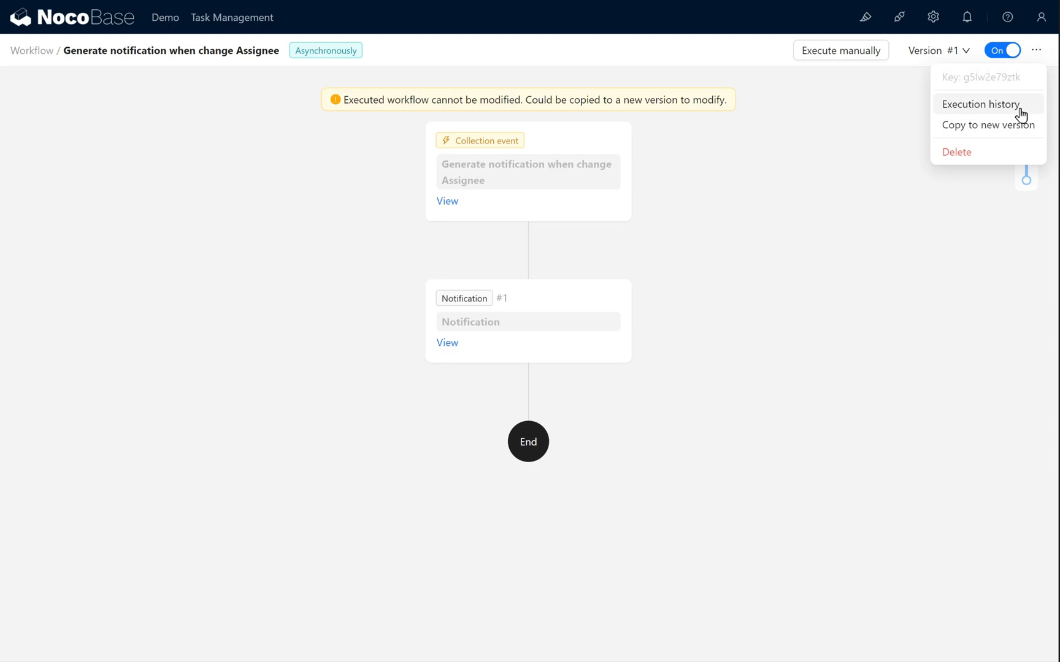
{"action": "left_click", "coordinate": [980, 105]}
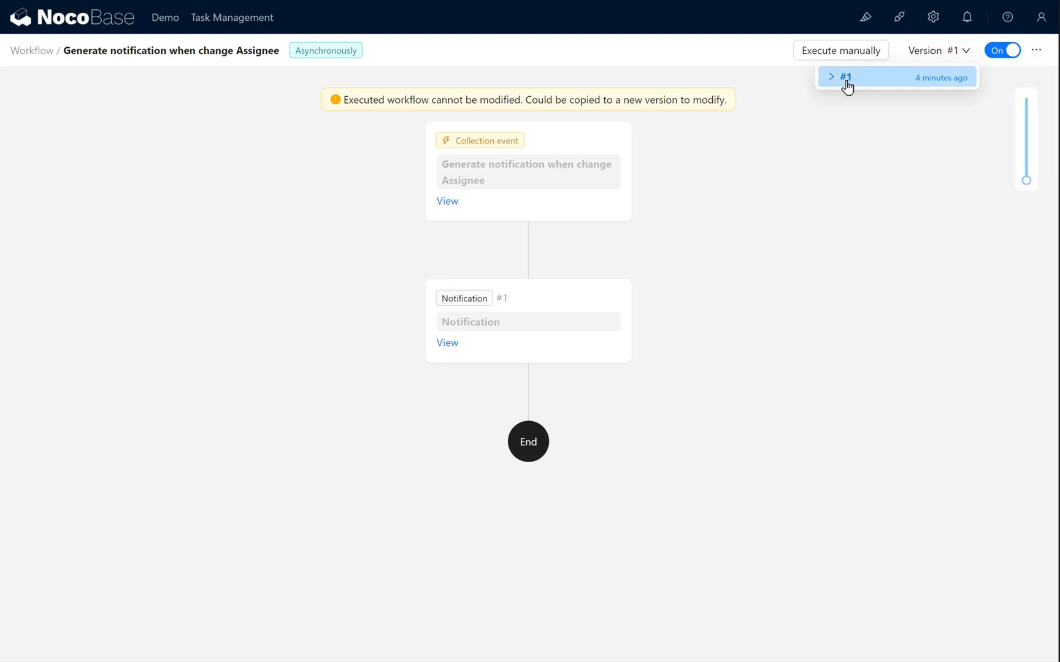
{"action": "mouse_move", "coordinate": [1004, 86]}
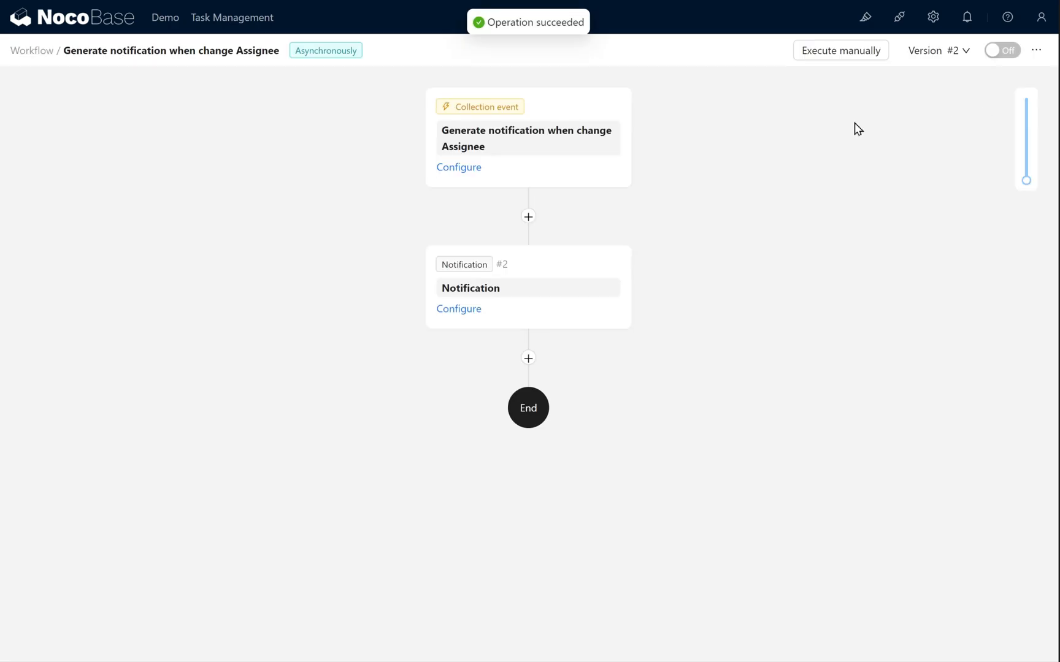
{"action": "mouse_move", "coordinate": [288, 342]}
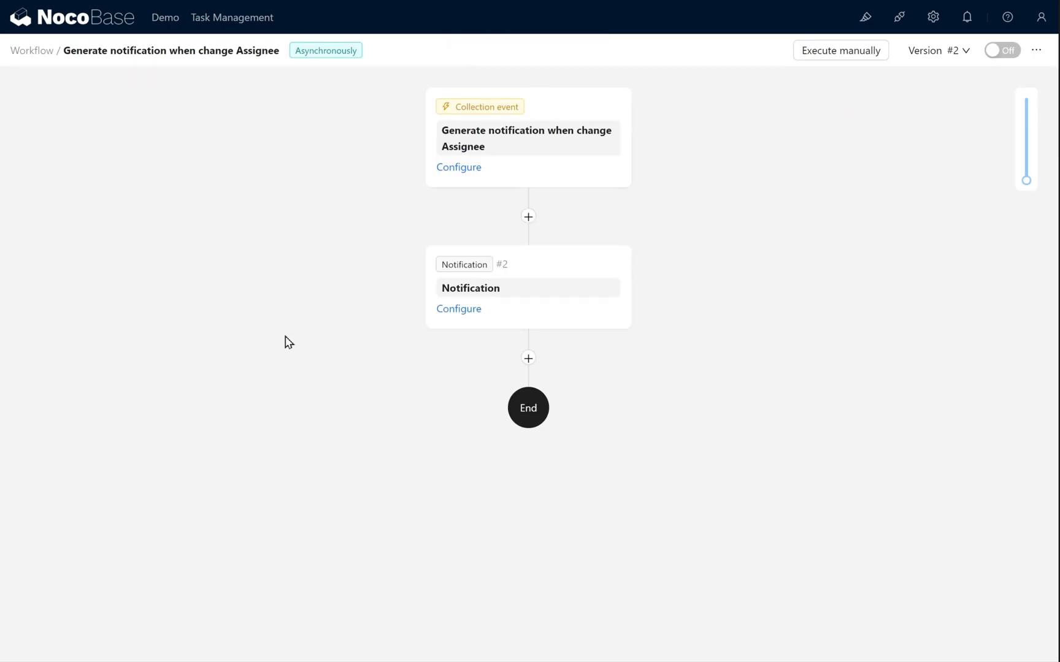
{"action": "mouse_move", "coordinate": [713, 315]}
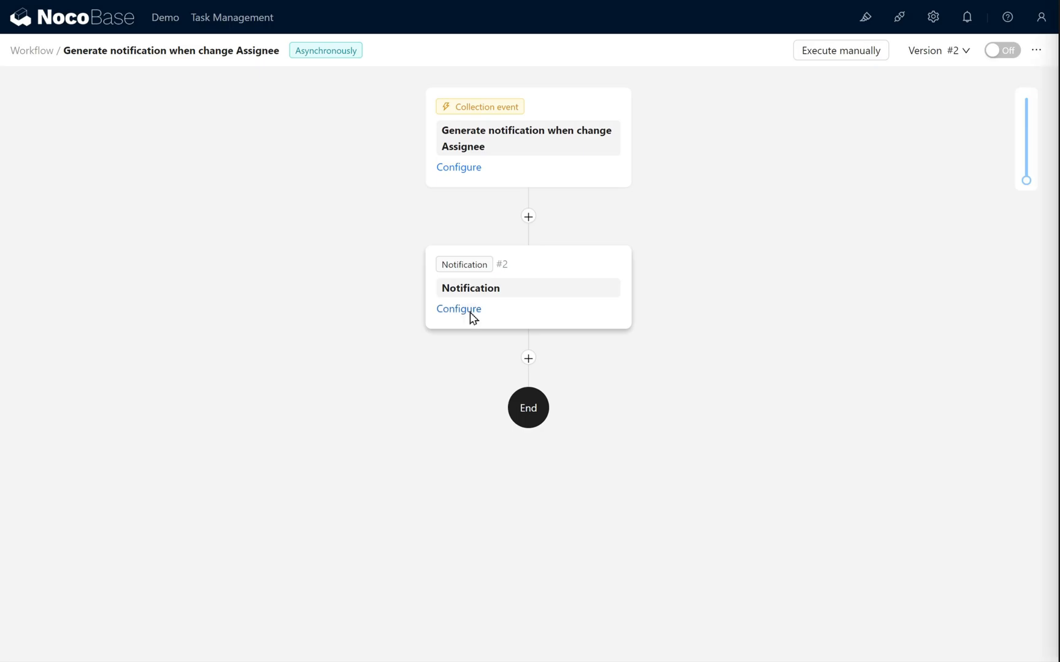
Insert the Task Name and new assignee nickname variables into the Notification node's message content
{"action": "left_click", "coordinate": [458, 309]}
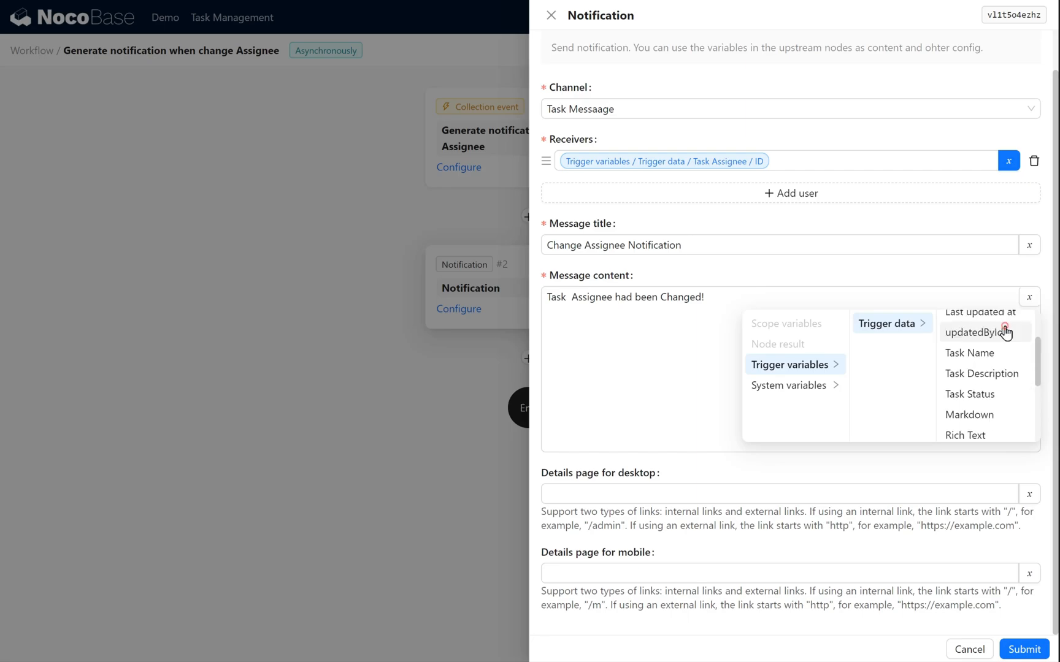
{"action": "left_click", "coordinate": [969, 353]}
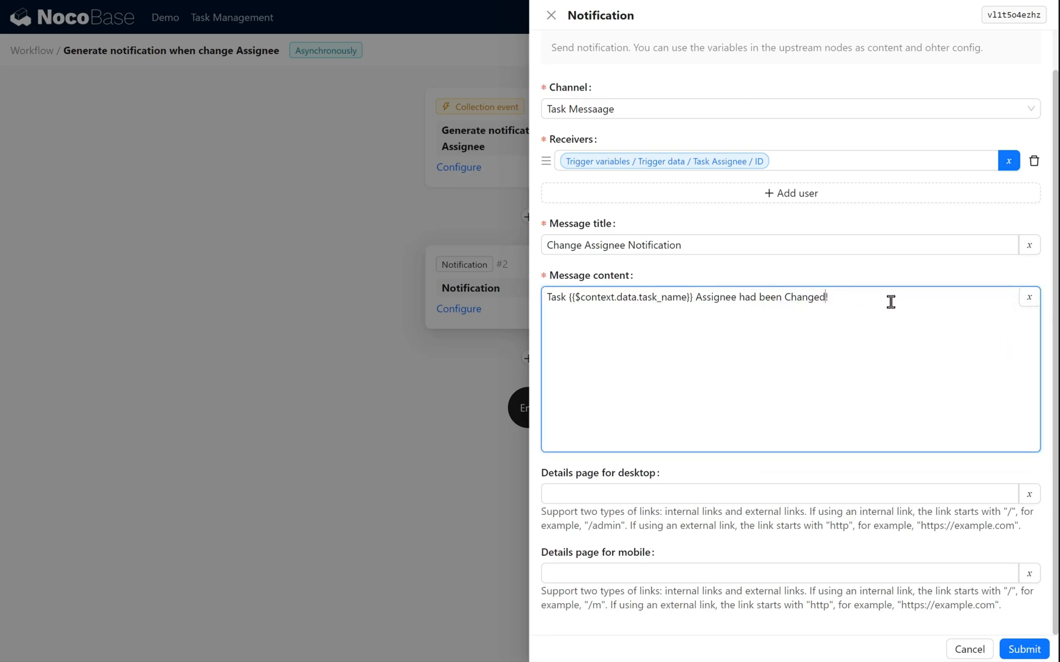
{"action": "left_click", "coordinate": [1029, 297]}
{"action": "type", "text": " to "}
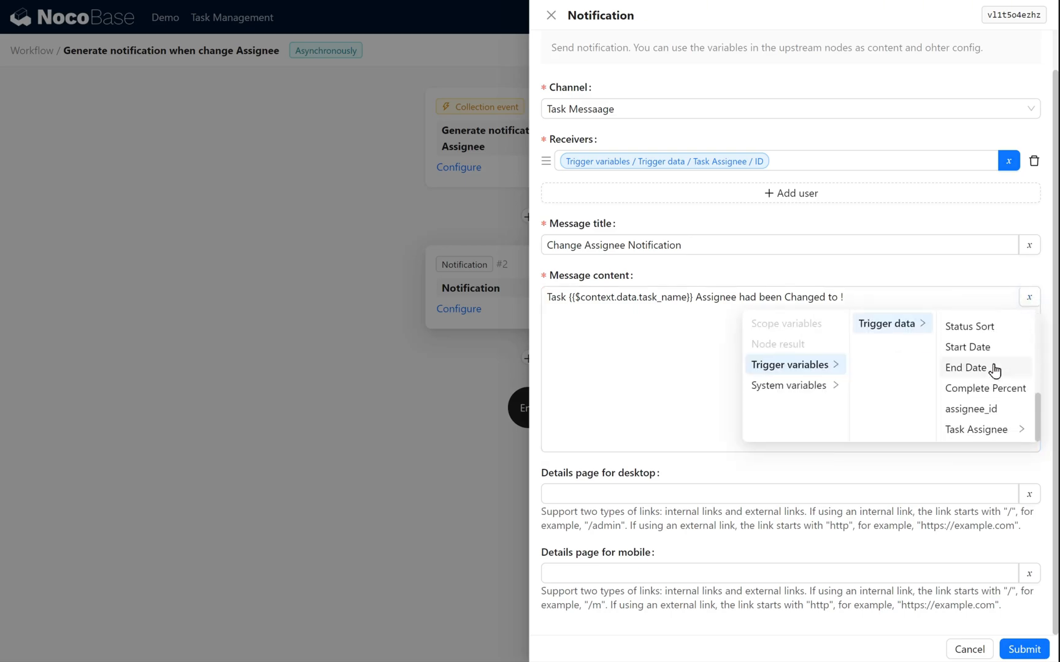
{"action": "mouse_move", "coordinate": [976, 430]}
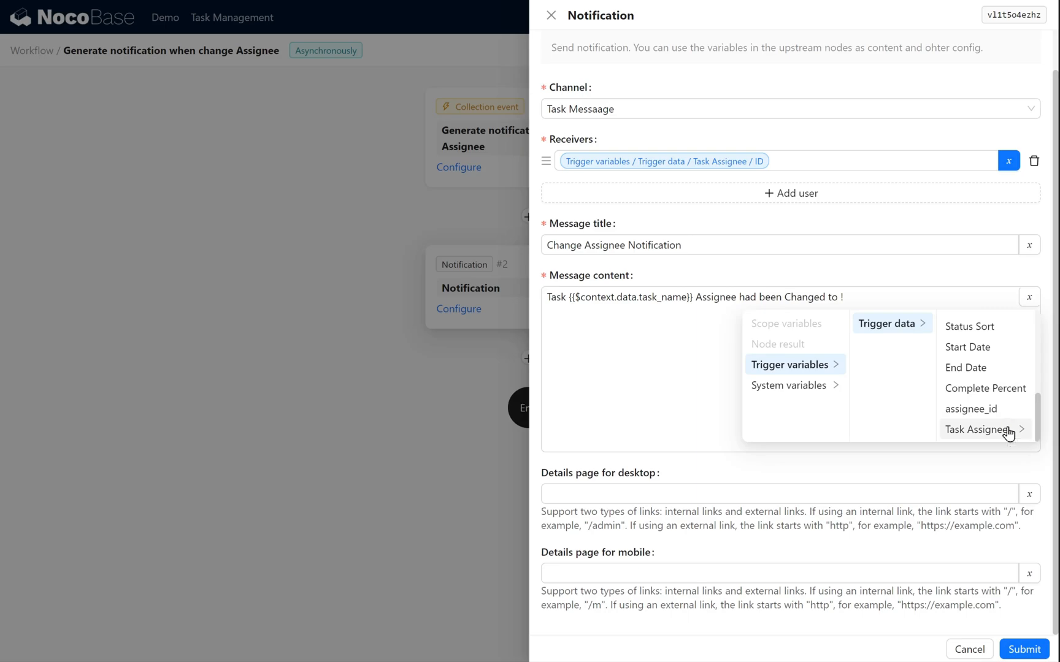
{"action": "left_click", "coordinate": [977, 429]}
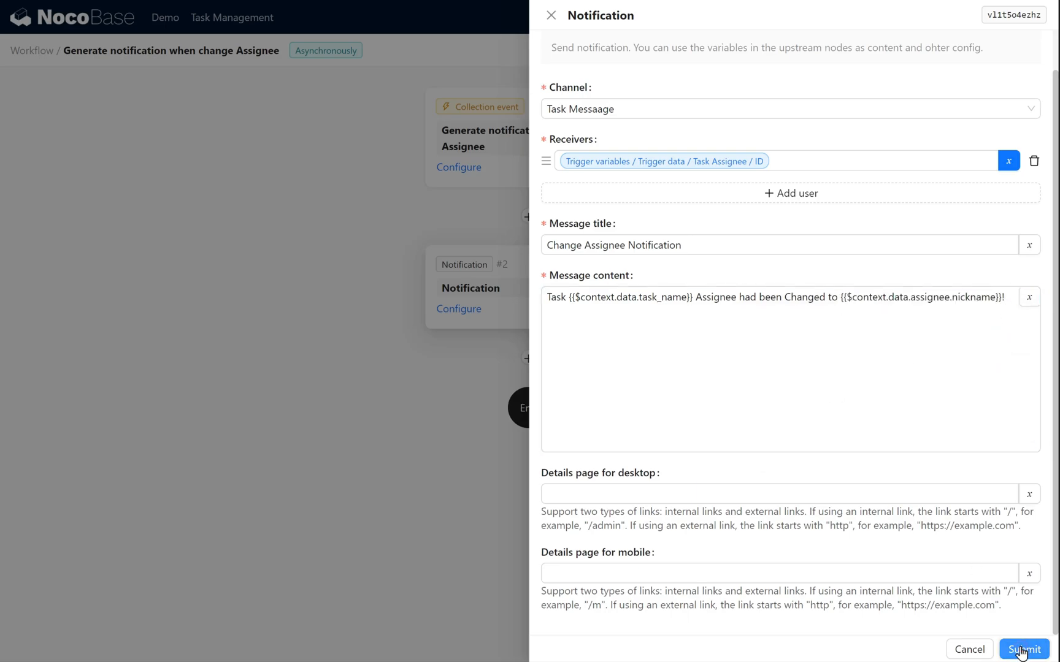
Submit the node, switch workflow version 2 on in place of version 1, and return to Task Management
{"action": "left_click", "coordinate": [1023, 648]}
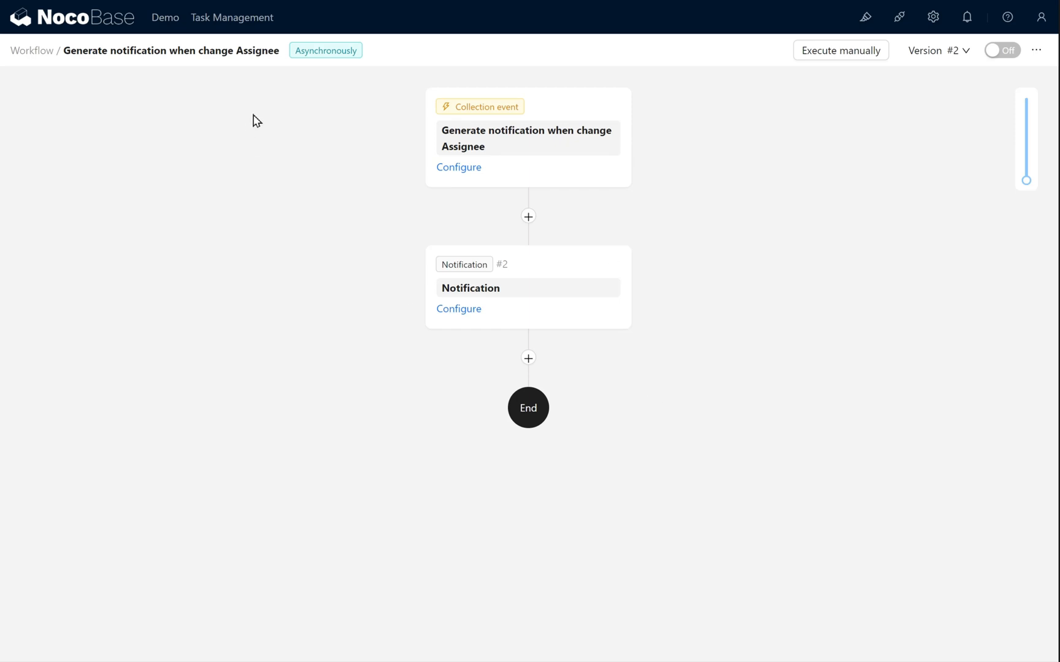
{"action": "left_click", "coordinate": [1002, 50]}
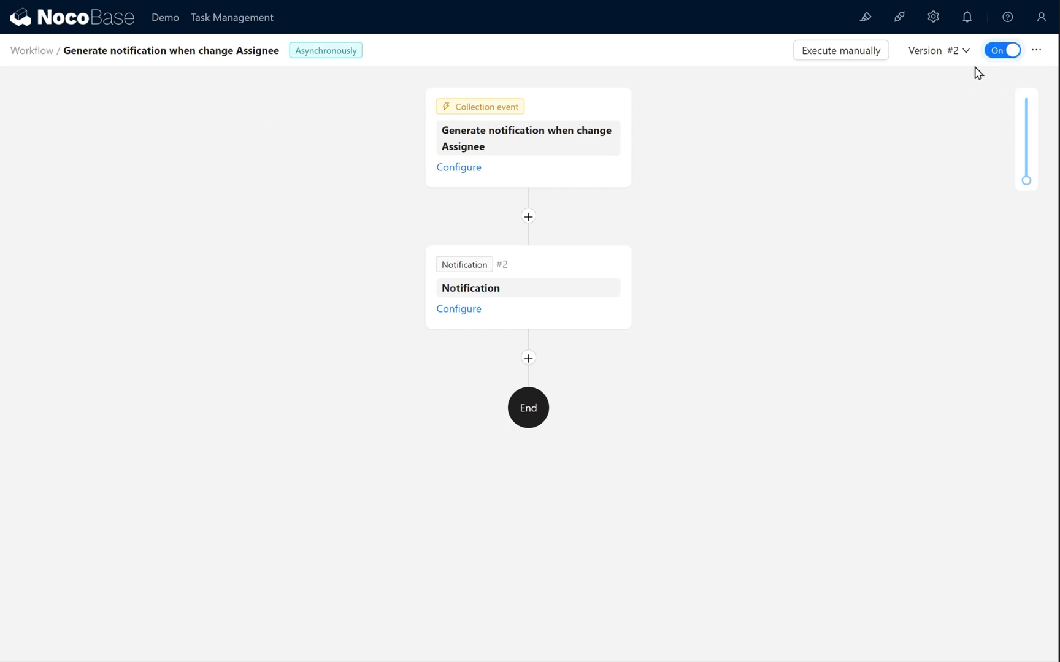
{"action": "left_click", "coordinate": [1001, 50]}
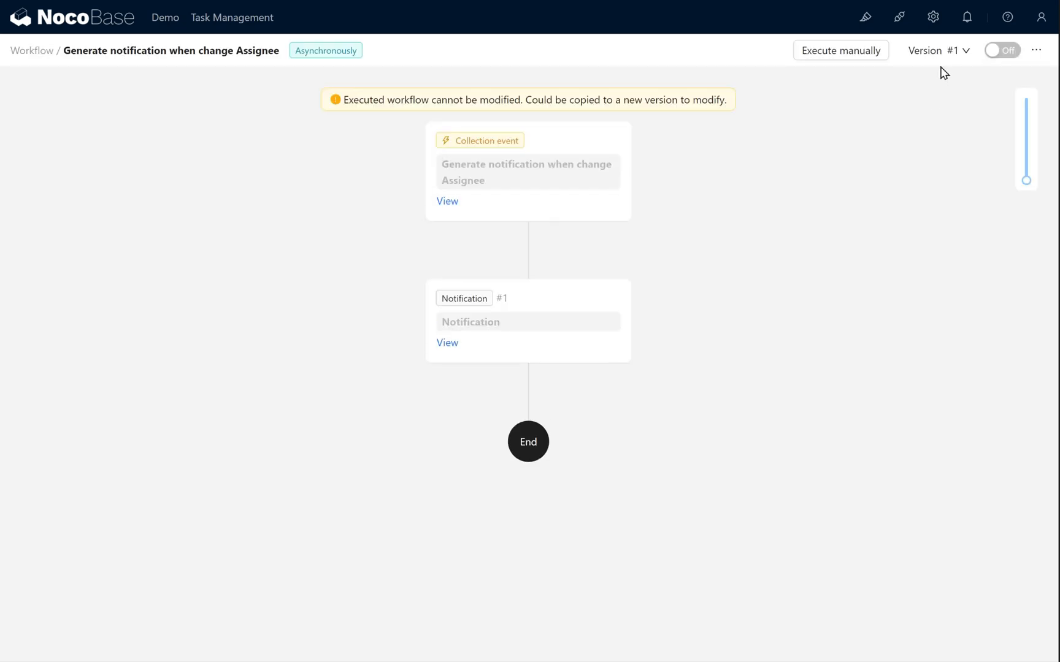
{"action": "left_click", "coordinate": [1002, 50]}
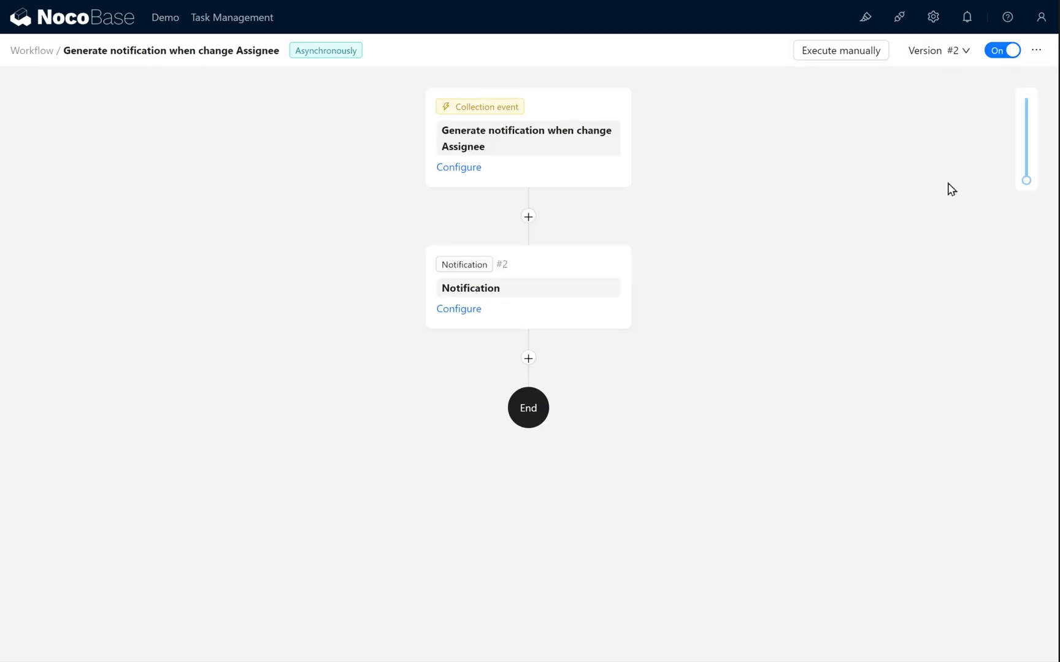
{"action": "left_click", "coordinate": [231, 17]}
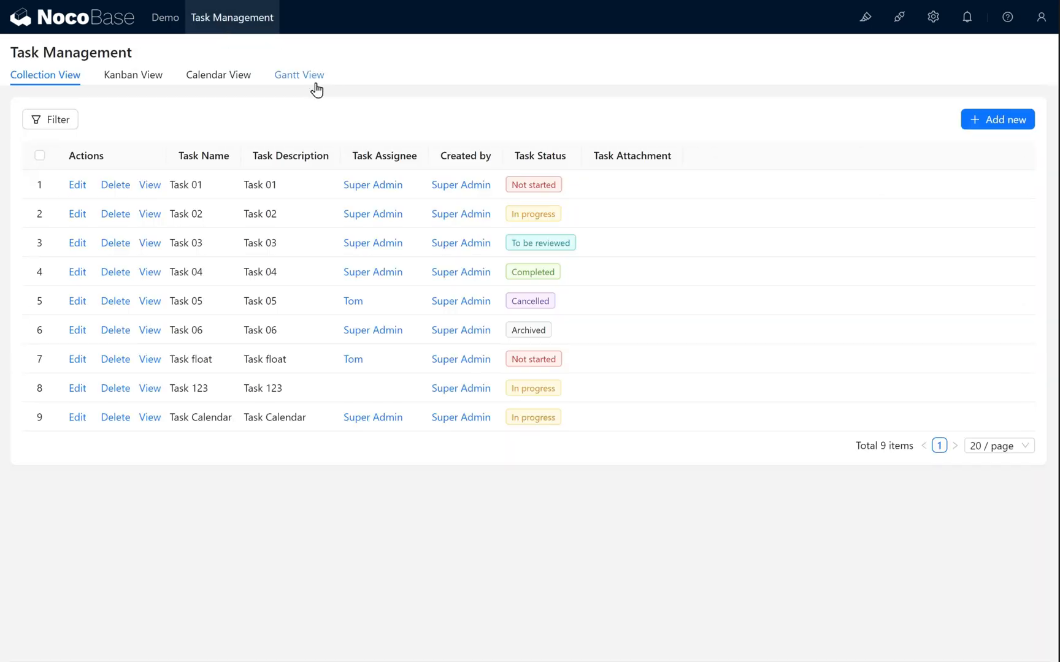
Reassign Task 05 to Super Admin and mark the resulting 'Changed to Super Admin' message as read
{"action": "left_click", "coordinate": [77, 301]}
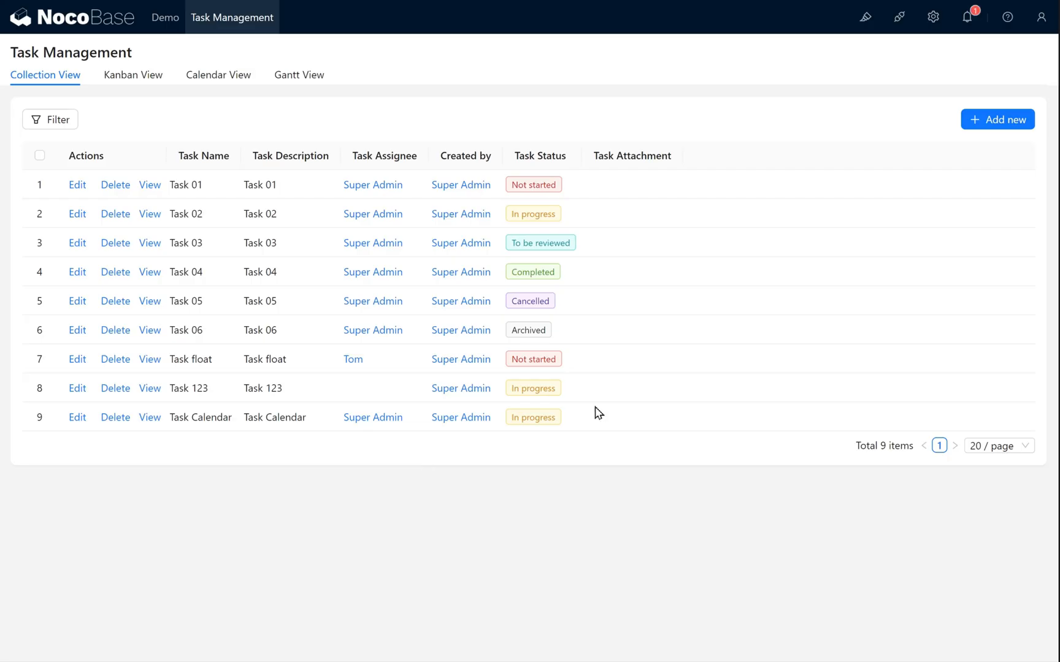
{"action": "left_click", "coordinate": [965, 16]}
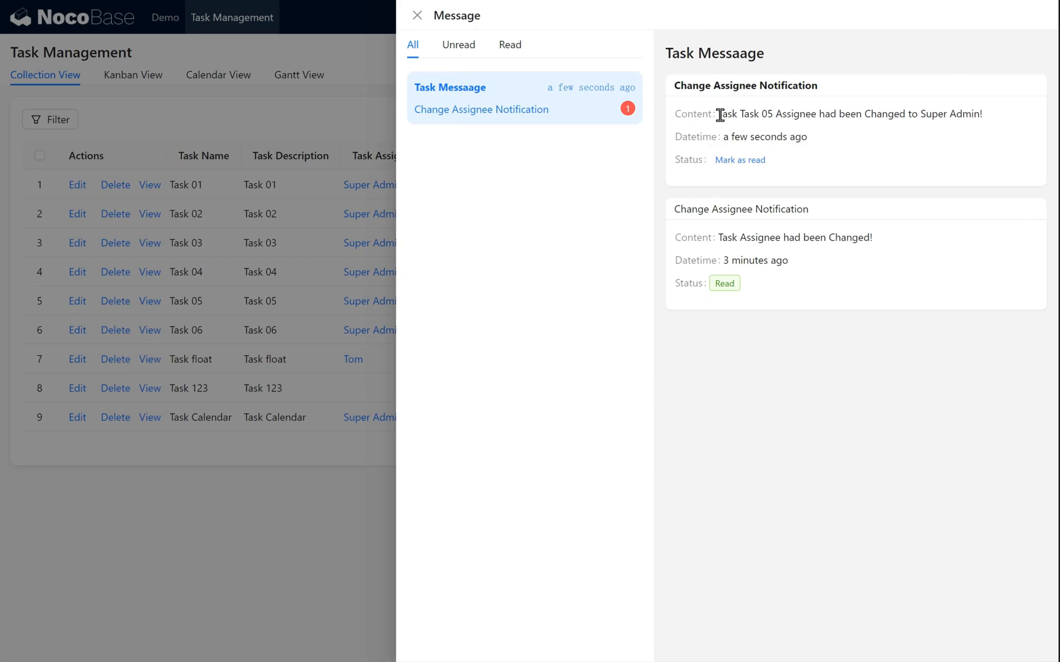
{"action": "mouse_move", "coordinate": [800, 109]}
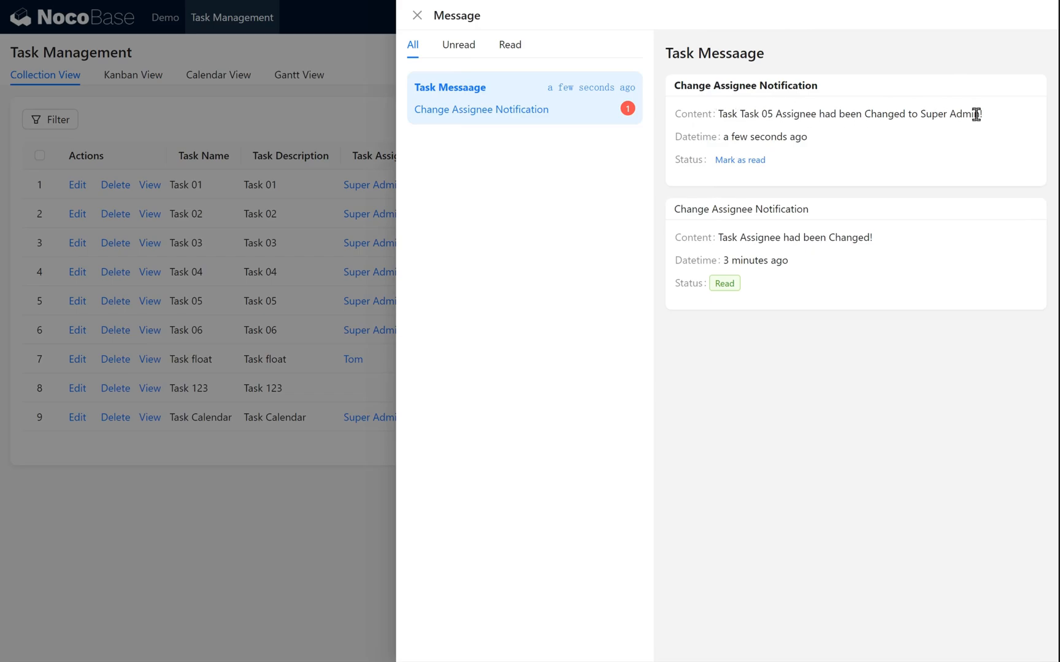
{"action": "left_click", "coordinate": [739, 160]}
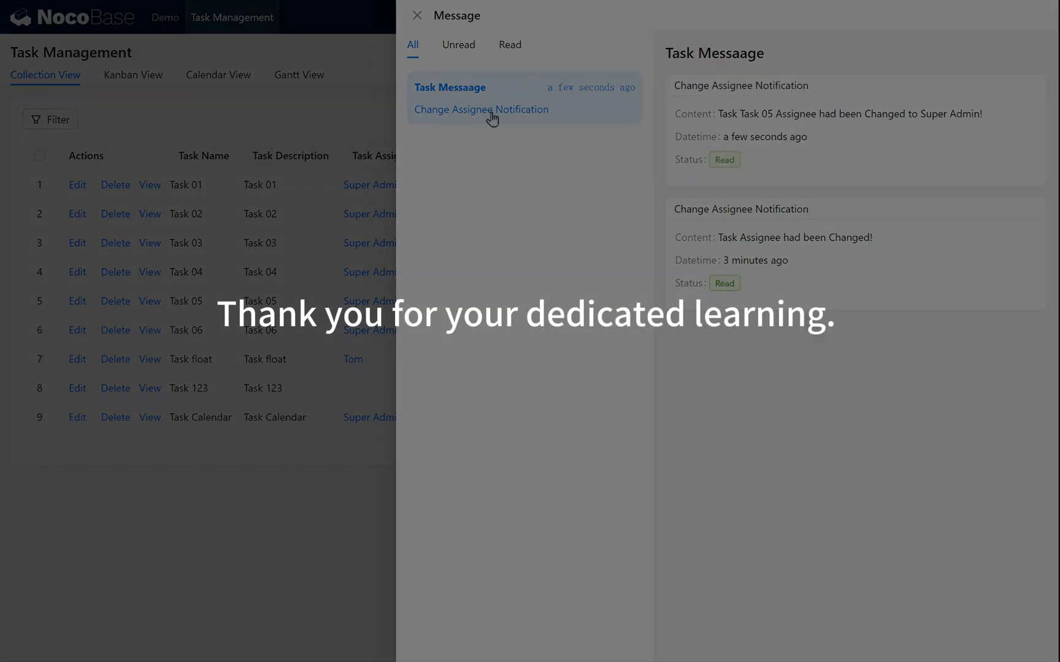